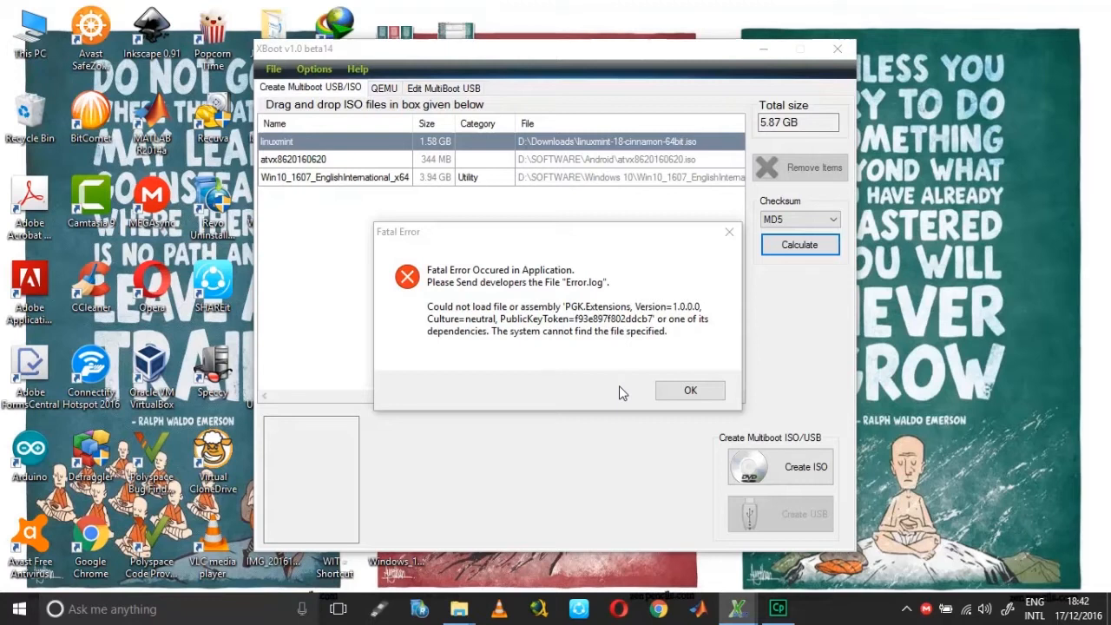
mouse_move(389, 288)
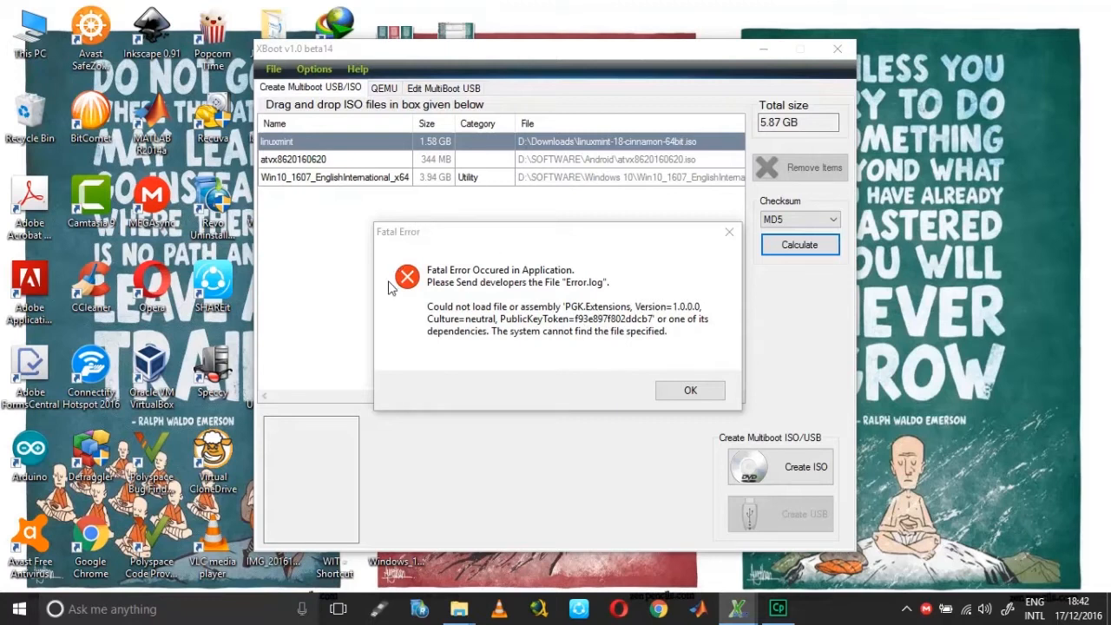
mouse_move(379, 208)
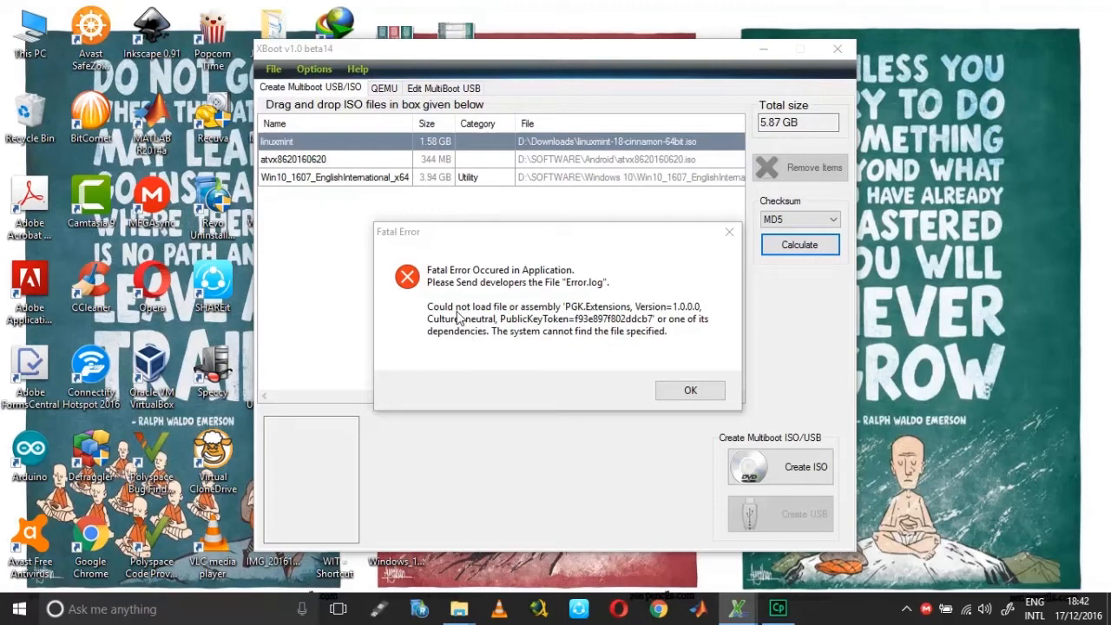
mouse_move(554, 316)
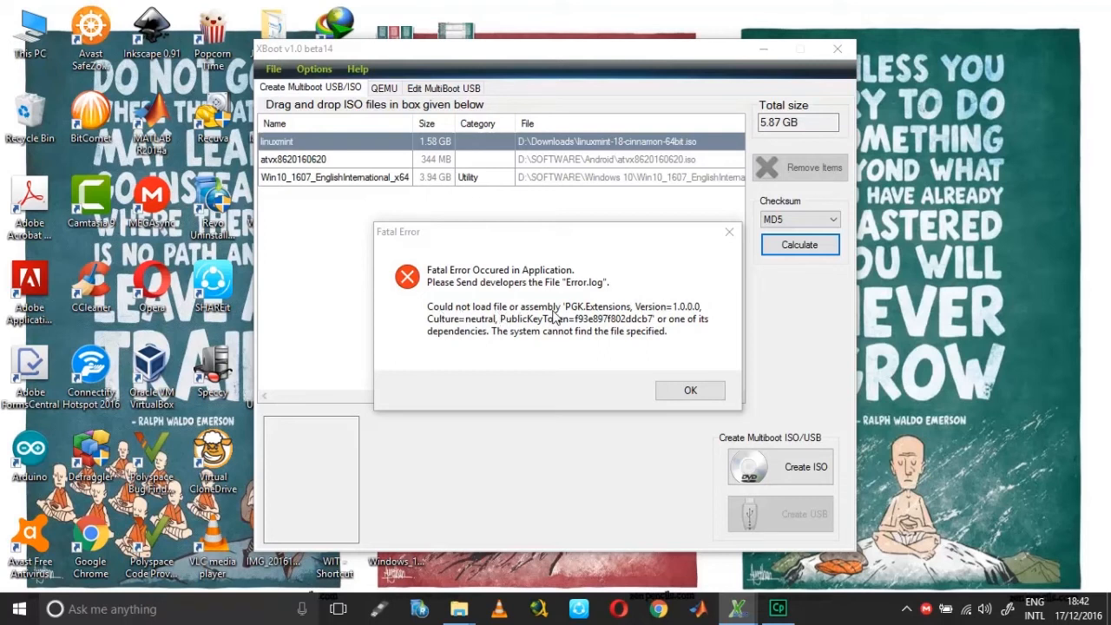
mouse_move(594, 320)
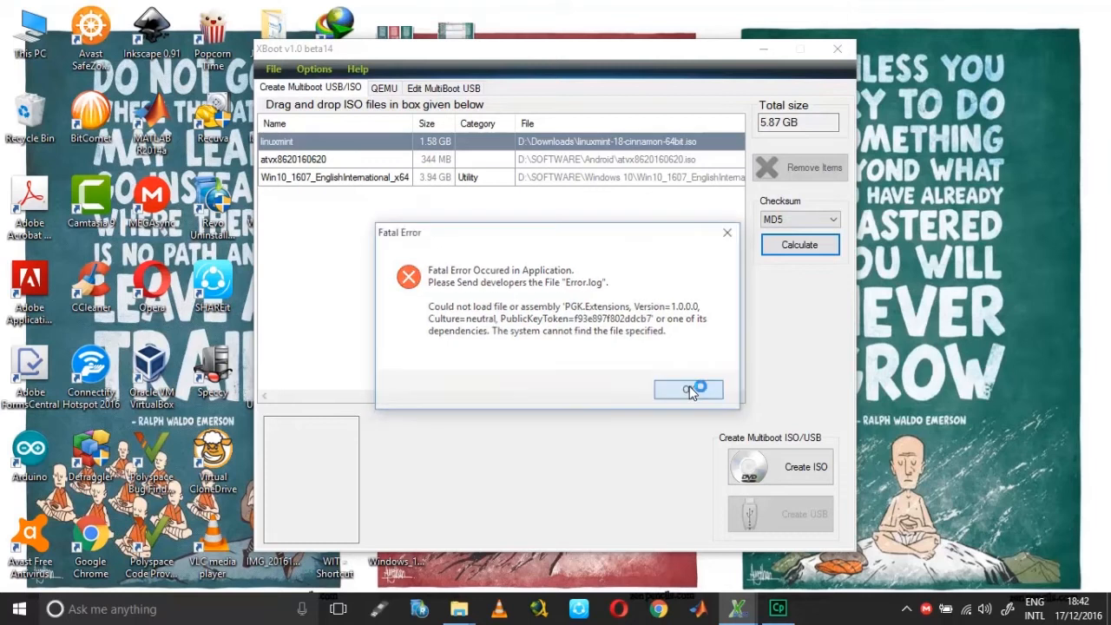
Dismiss the XBoot Fatal Error so the ErrorLog report opens in Notepad.
left_click(688, 391)
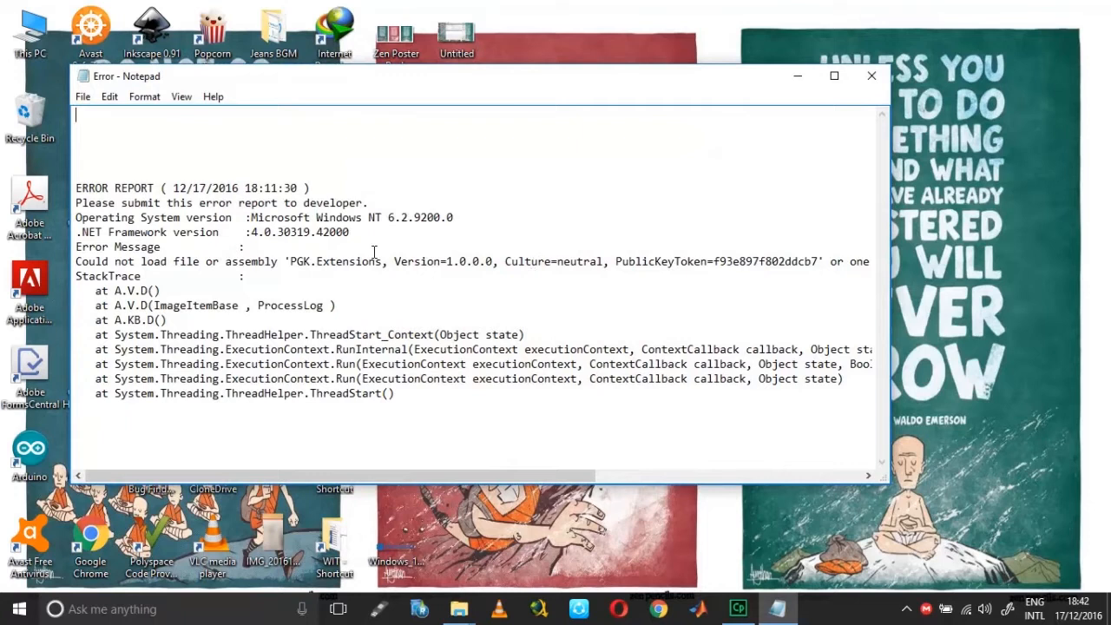
mouse_move(375, 252)
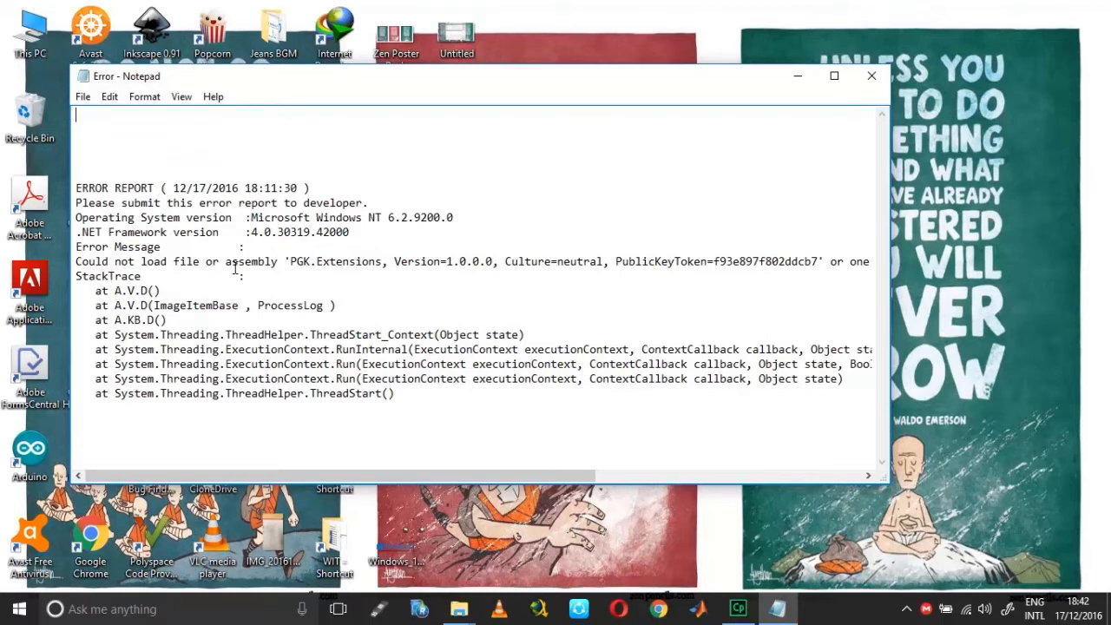
mouse_move(597, 278)
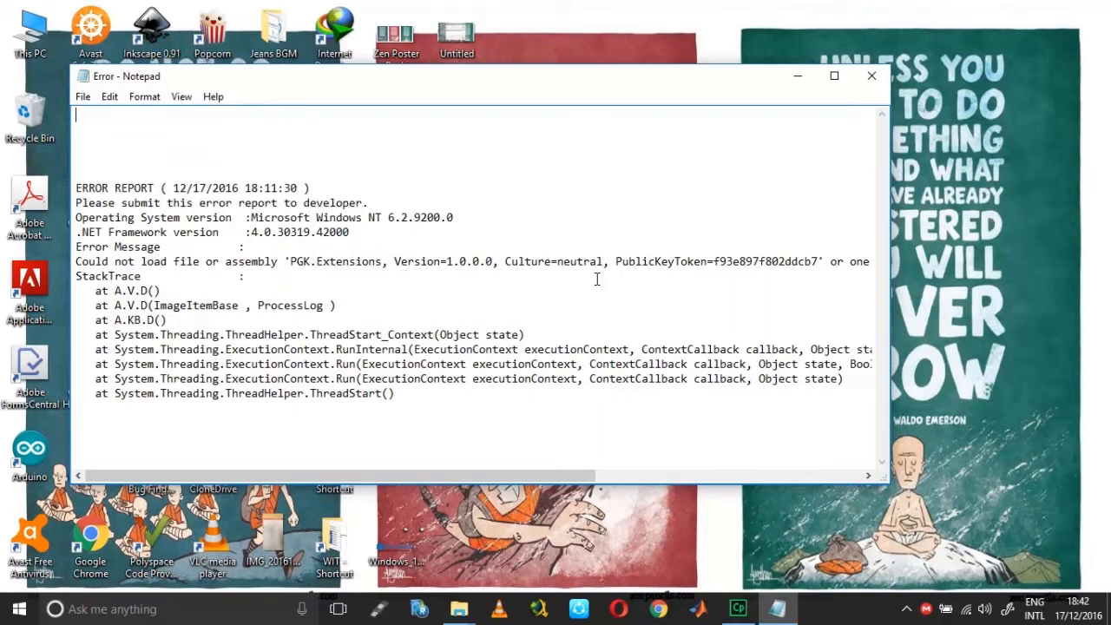
mouse_move(872, 76)
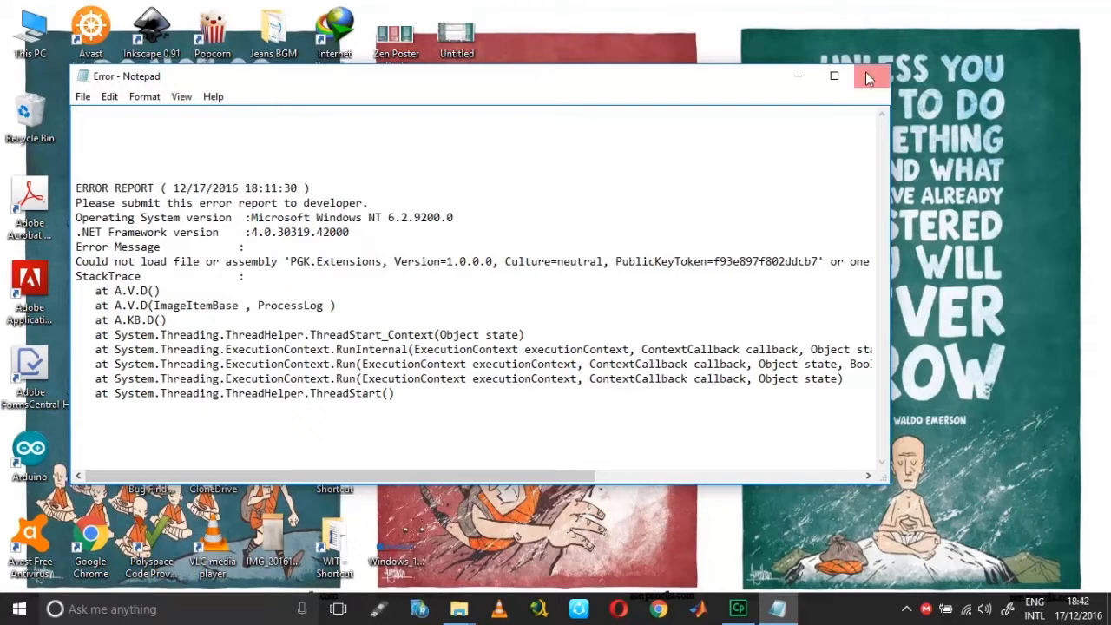
Close the error report and reach 'Turn Windows features on or off' via Cortana search.
left_click(871, 76)
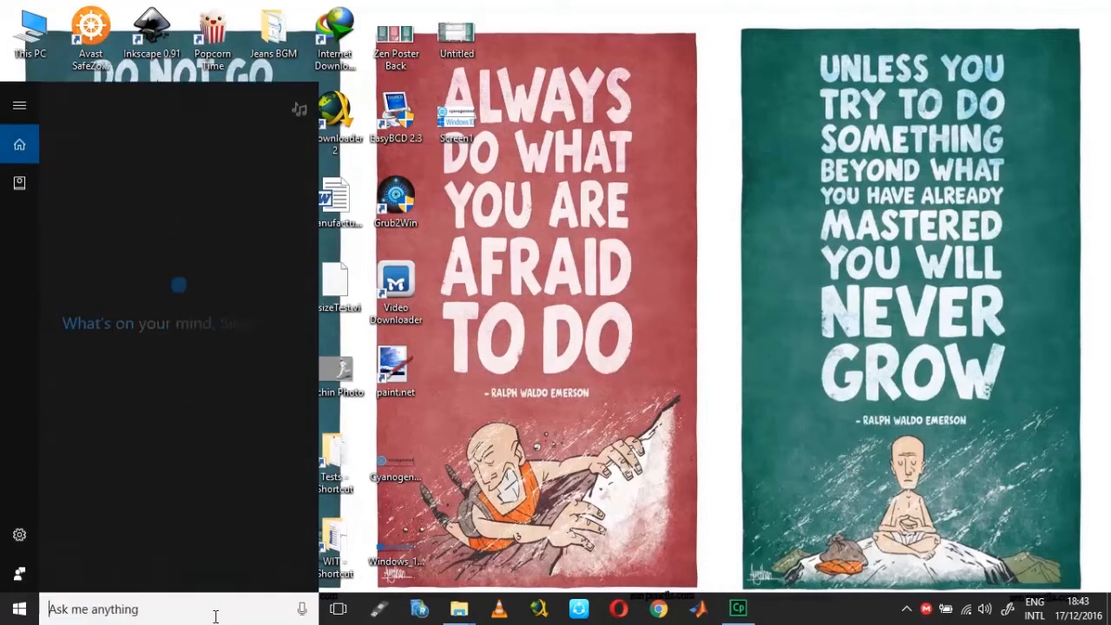
type("windows")
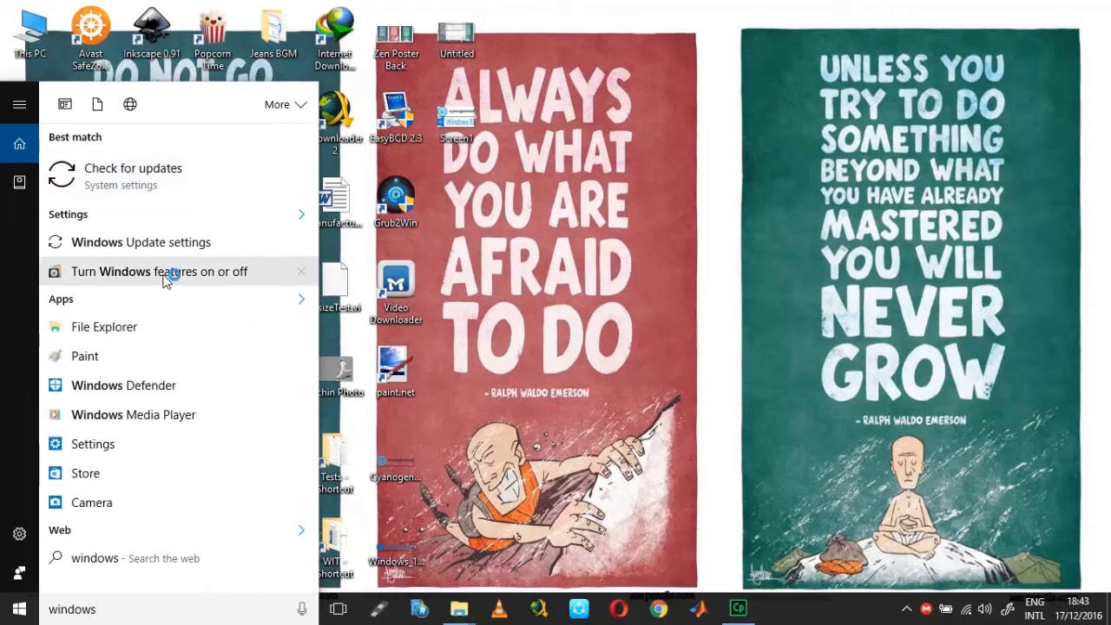
left_click(160, 271)
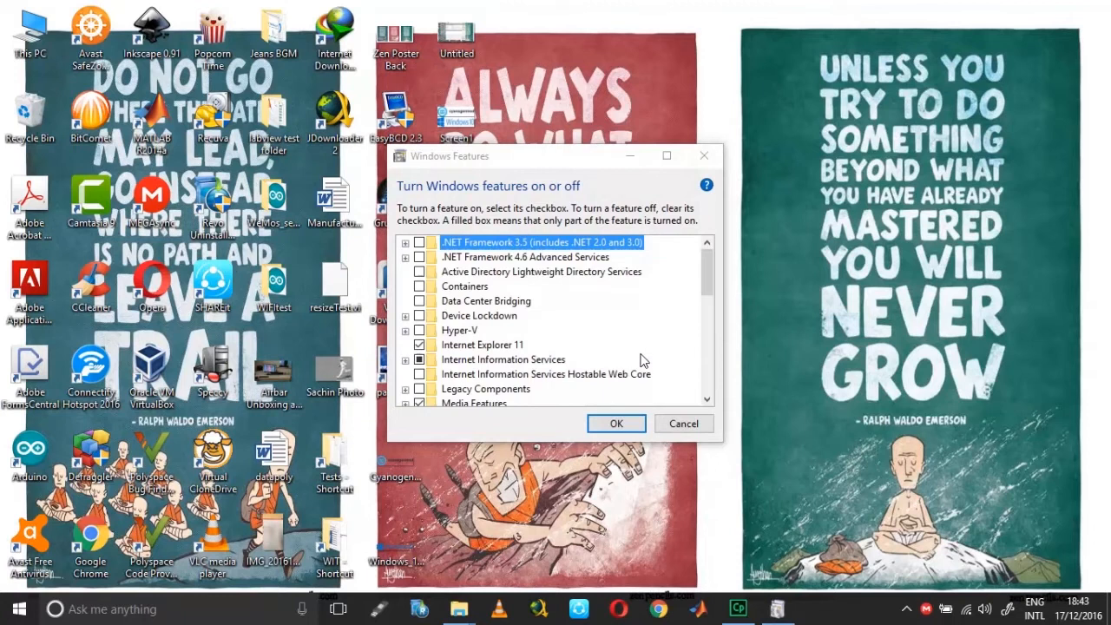
mouse_move(465, 286)
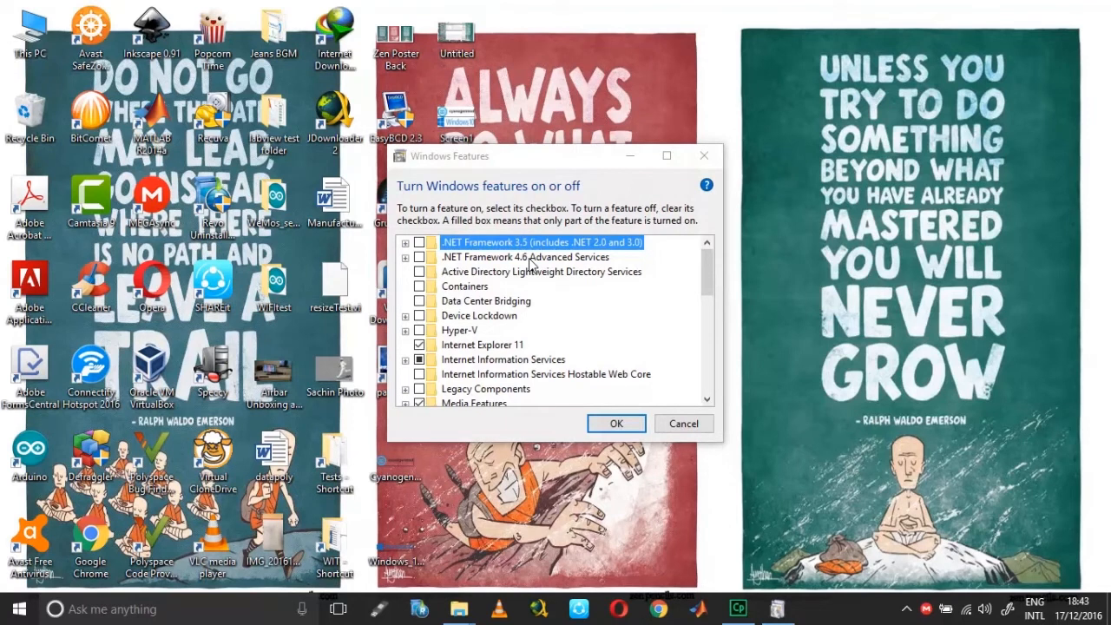
mouse_move(553, 257)
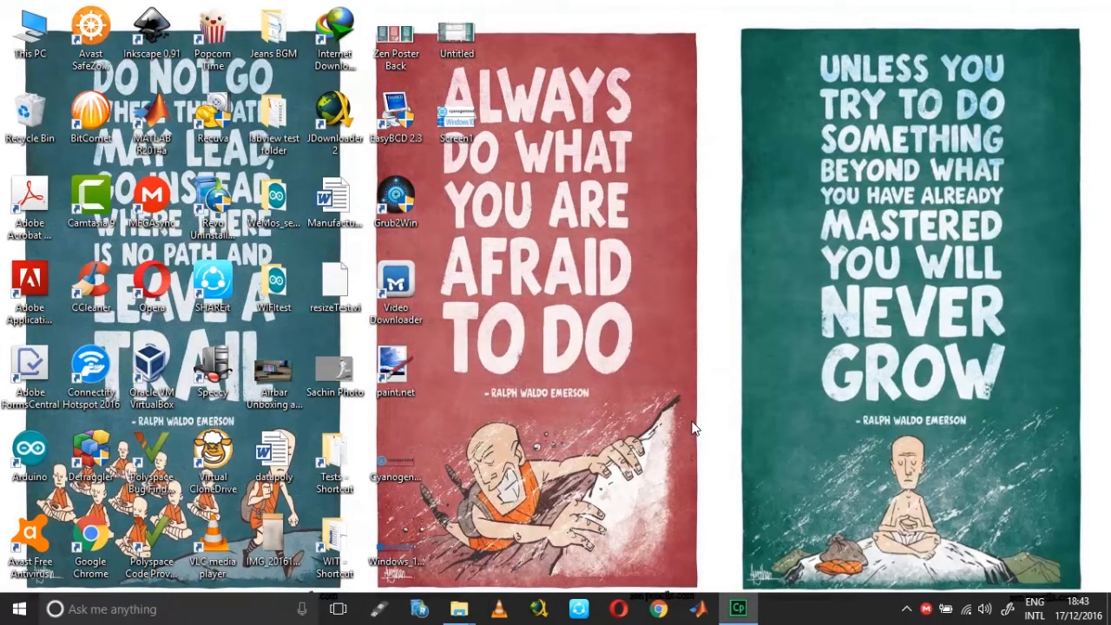
mouse_move(594, 478)
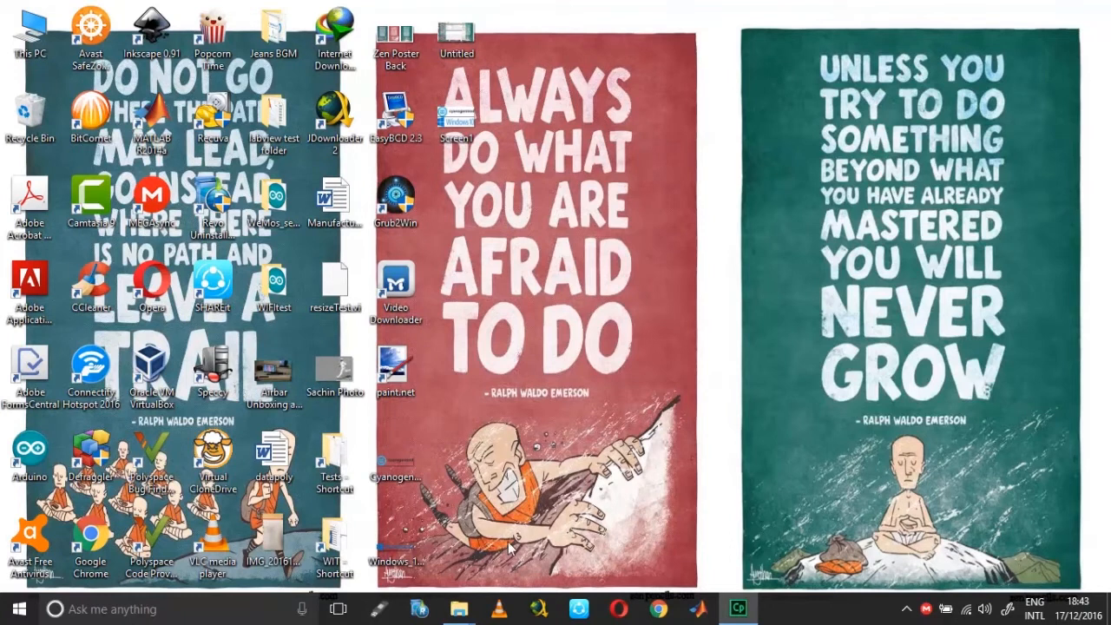
Go to C:\Xboot with PGK.Extensions.dll in place and launch xbootv1.0beta14 again.
left_click(458, 607)
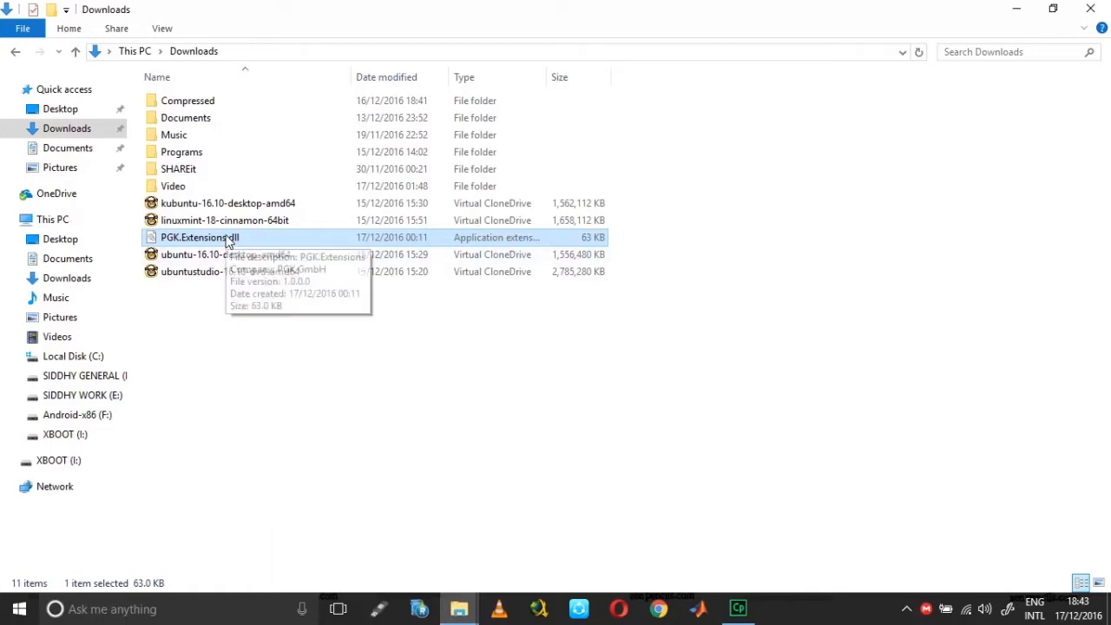
left_click(73, 356)
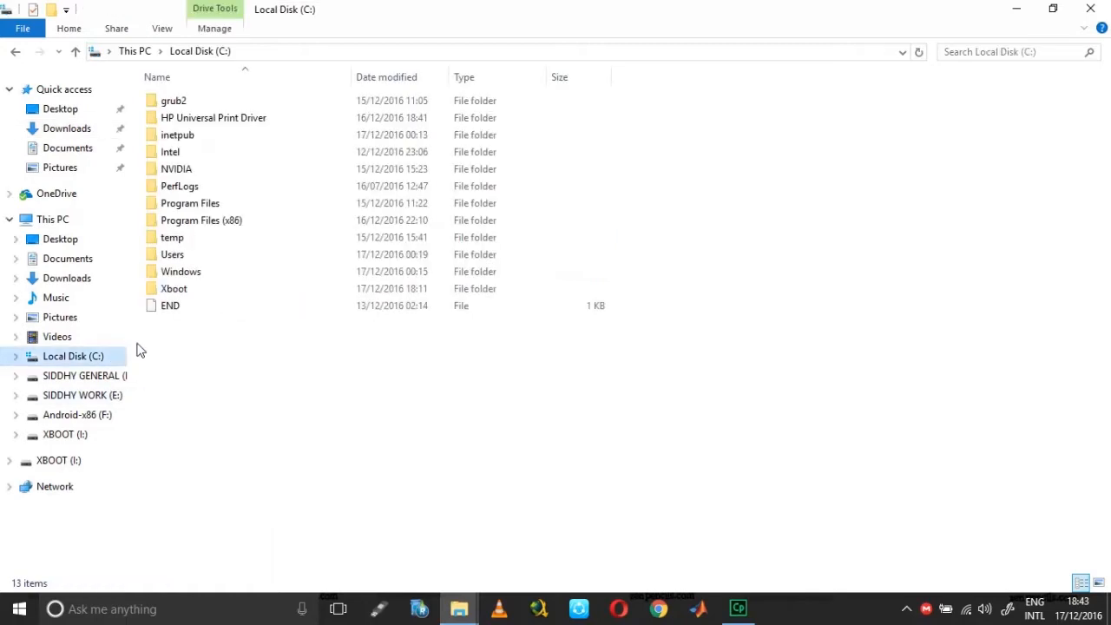
double_click(173, 289)
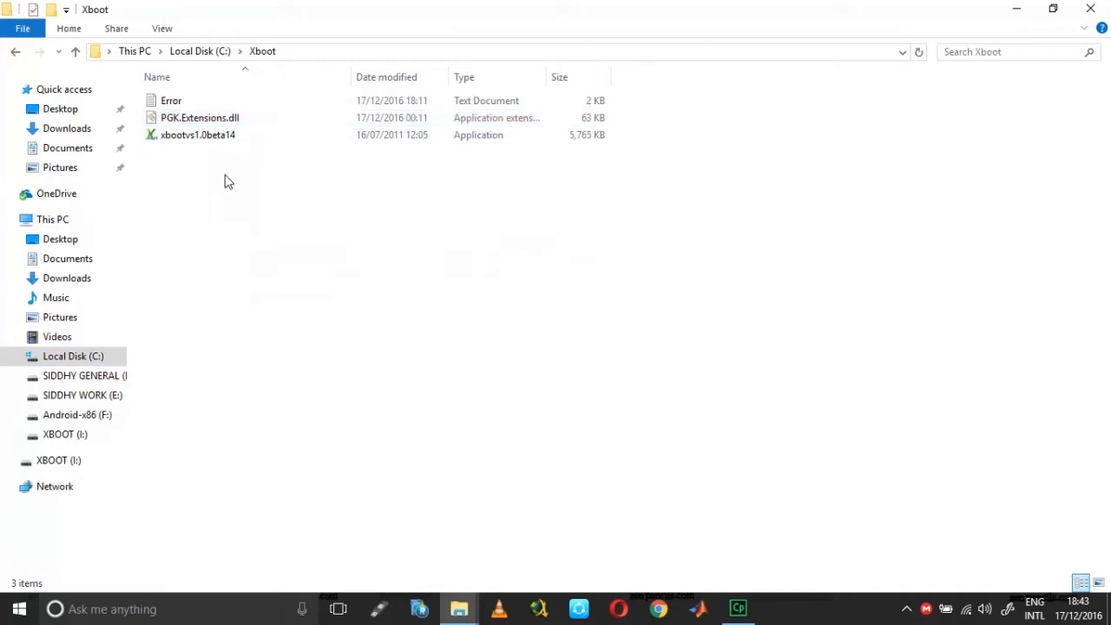
mouse_move(292, 240)
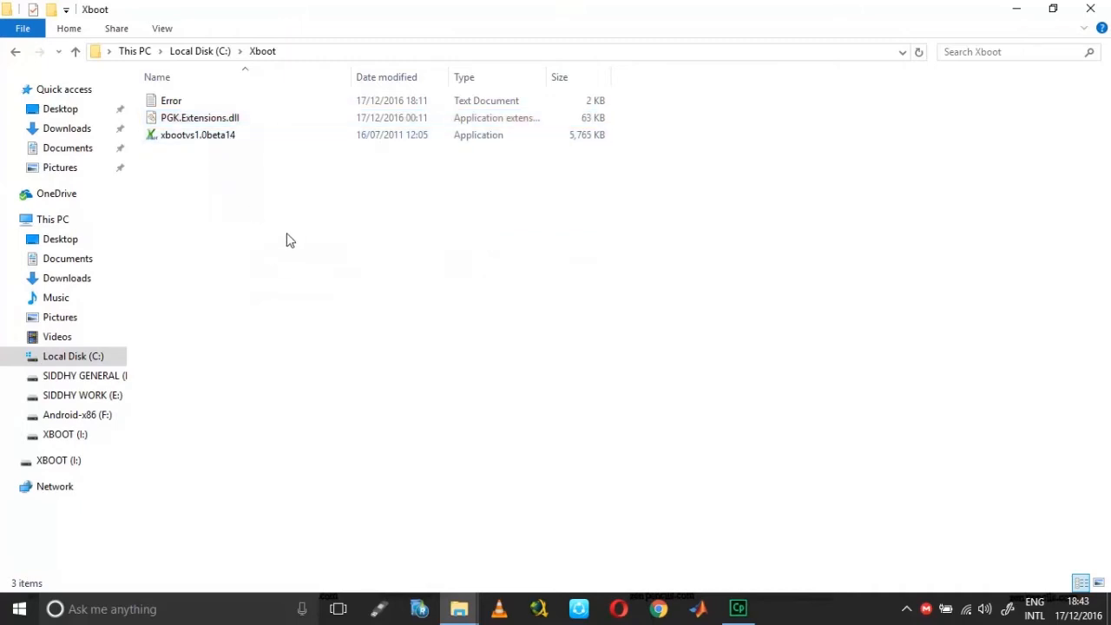
left_click(198, 136)
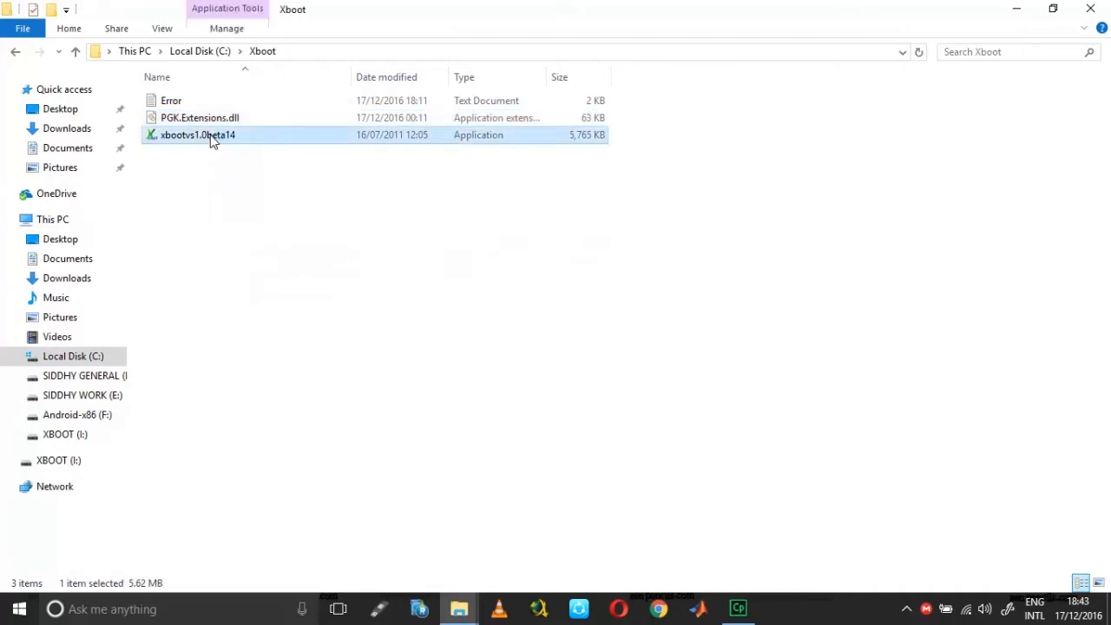
double_click(198, 135)
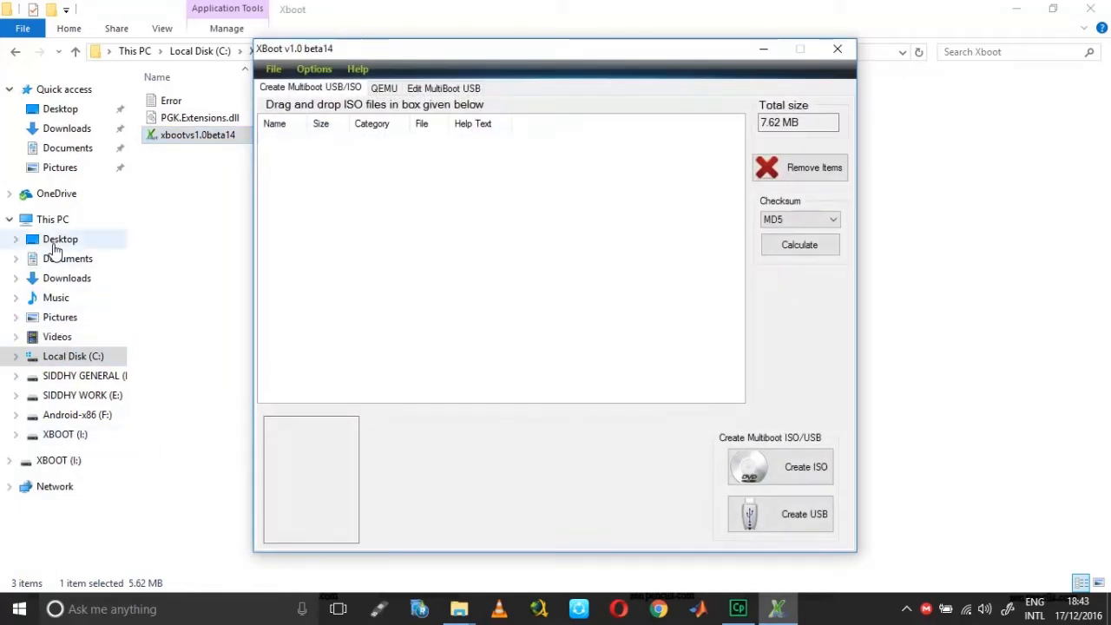
Quick-format the XBOOT (I:) USB drive as FAT32 and confirm the data erase.
right_click(622, 274)
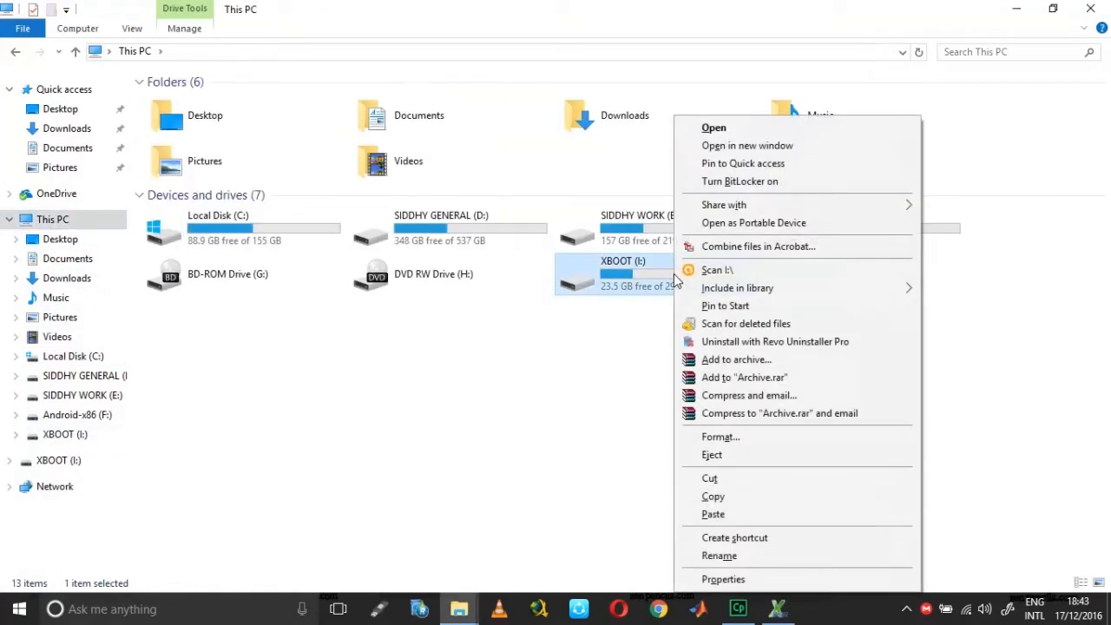
left_click(721, 437)
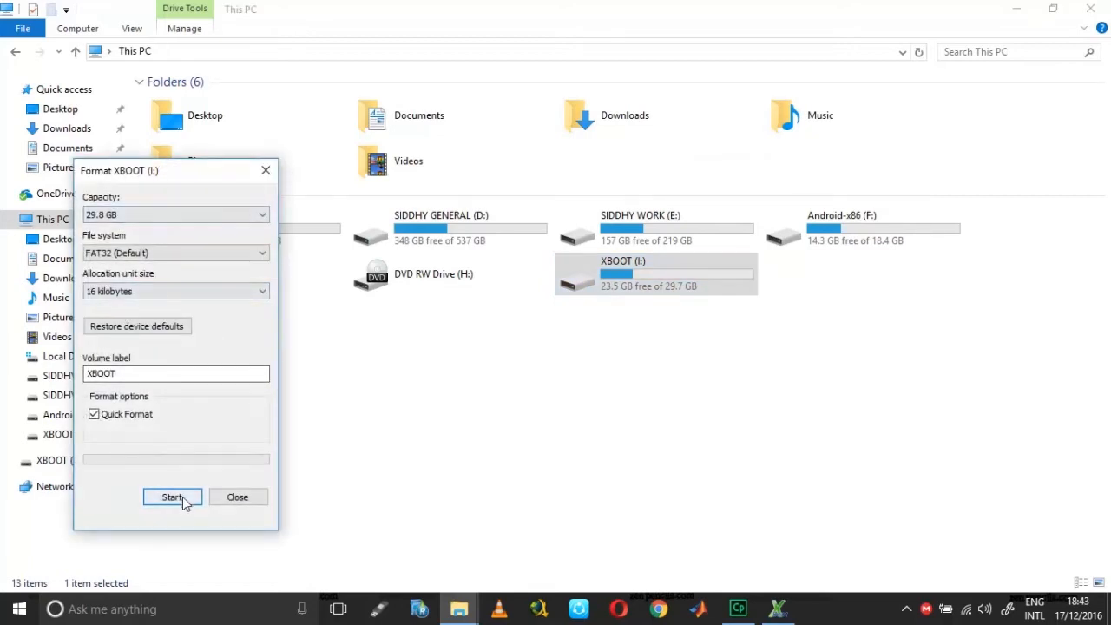
left_click(172, 497)
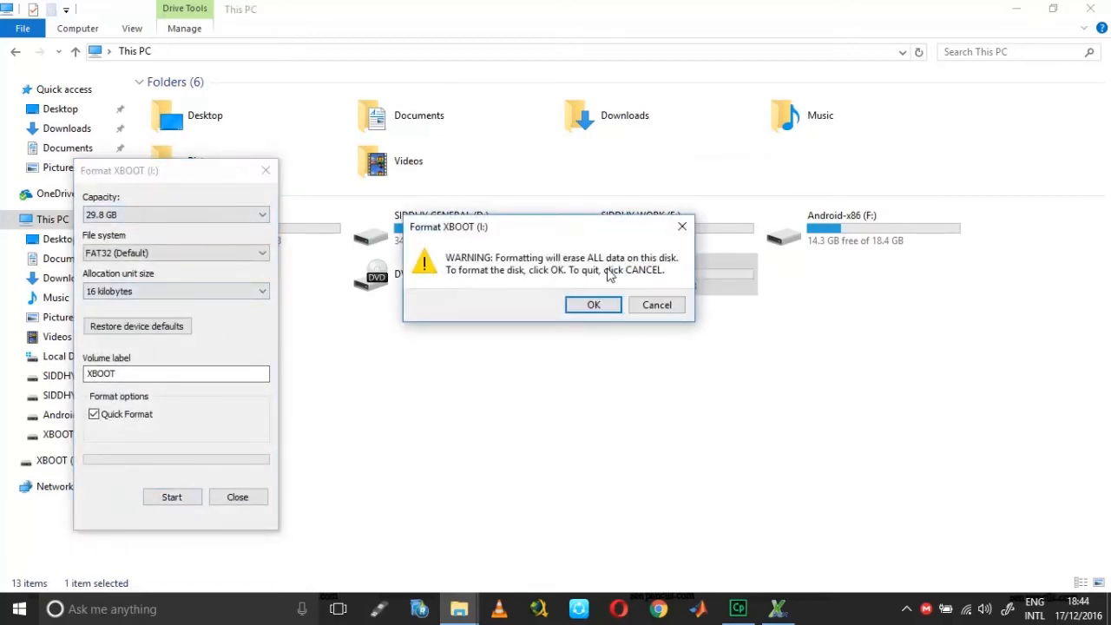
left_click(594, 306)
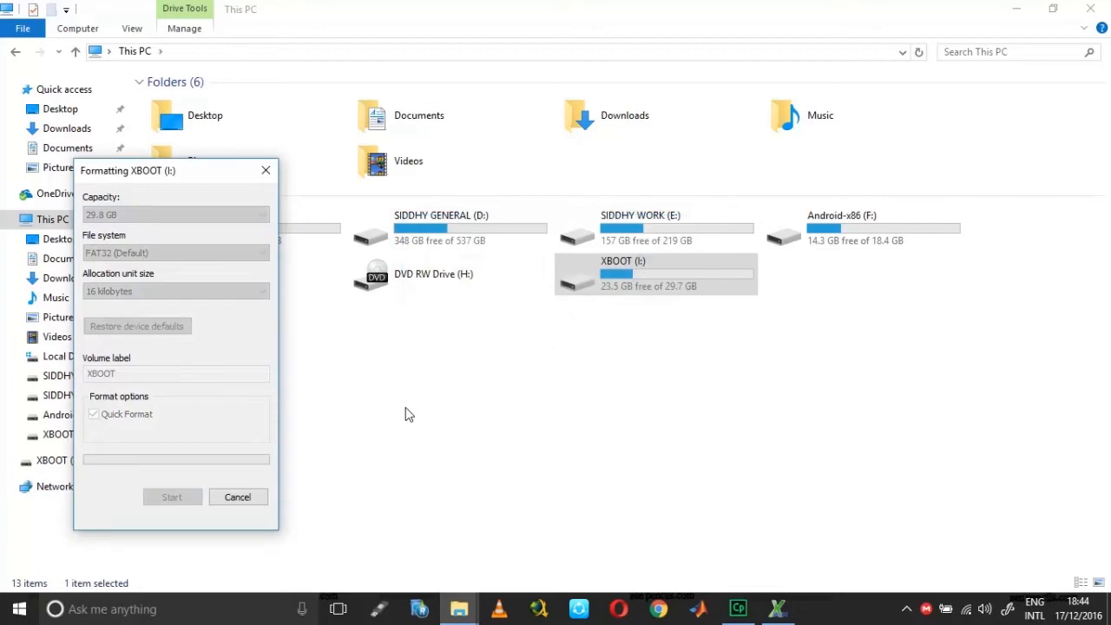
mouse_move(379, 400)
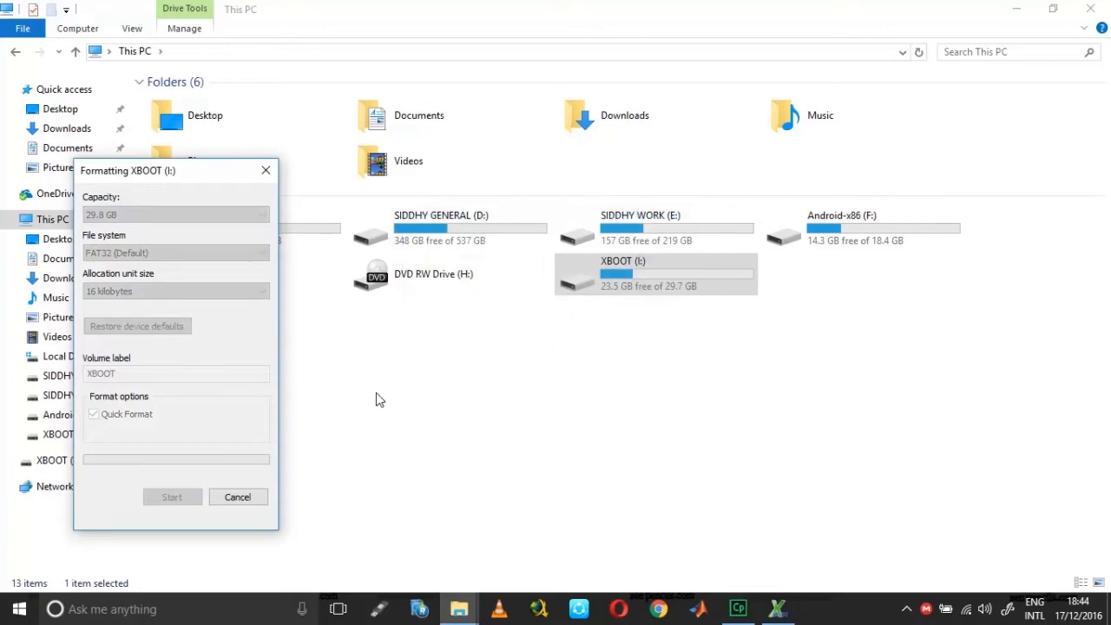
mouse_move(250, 201)
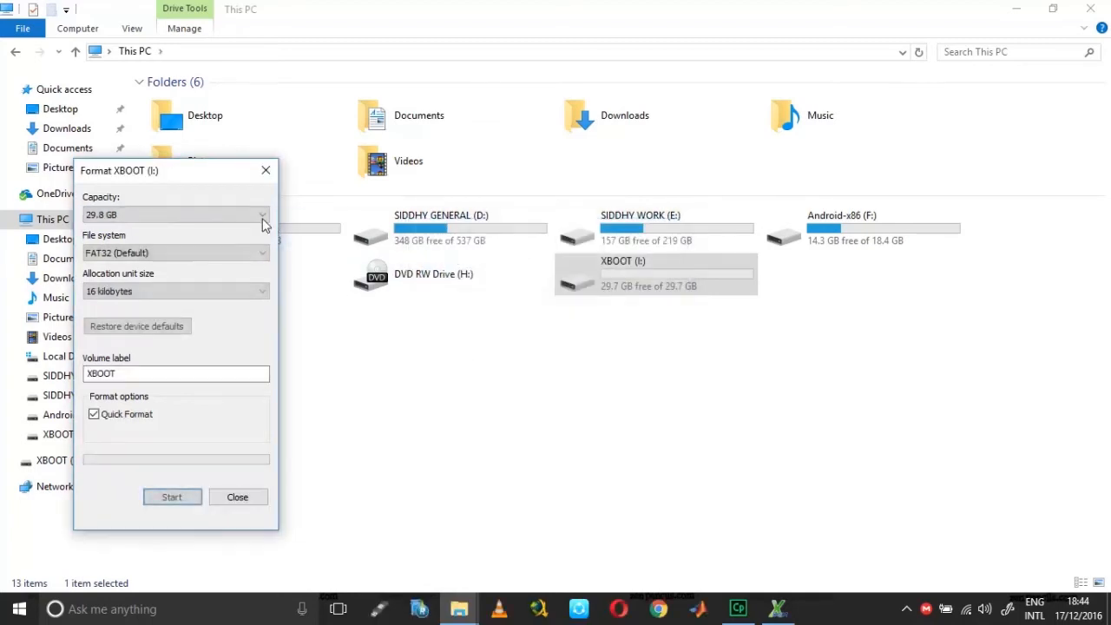
left_click(236, 496)
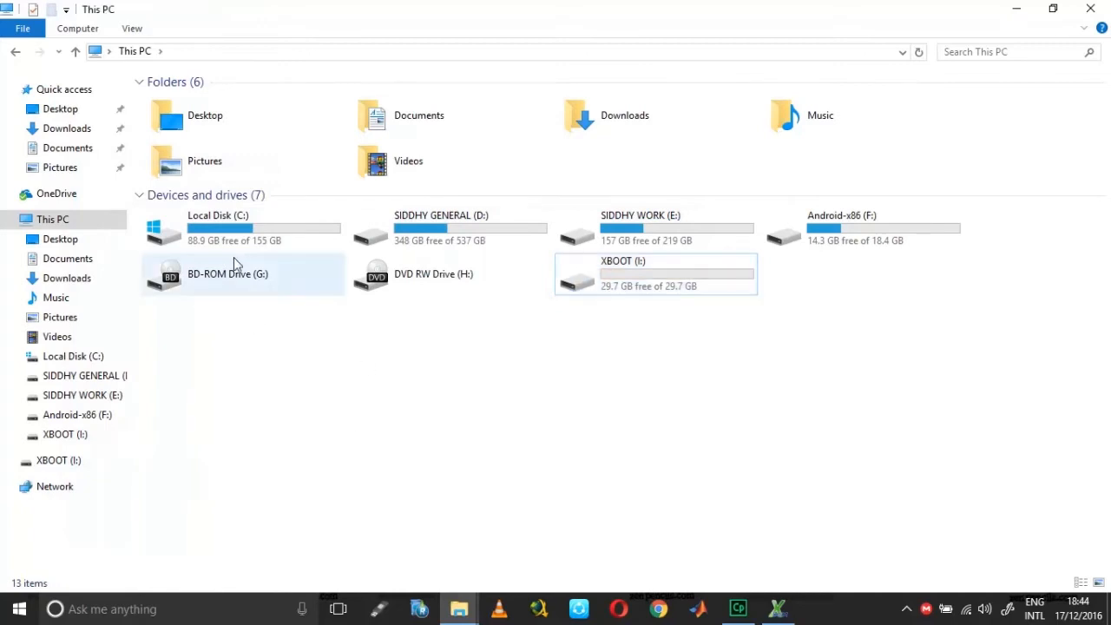
Return to the Xboot folder on Local Disk (C:).
double_click(218, 227)
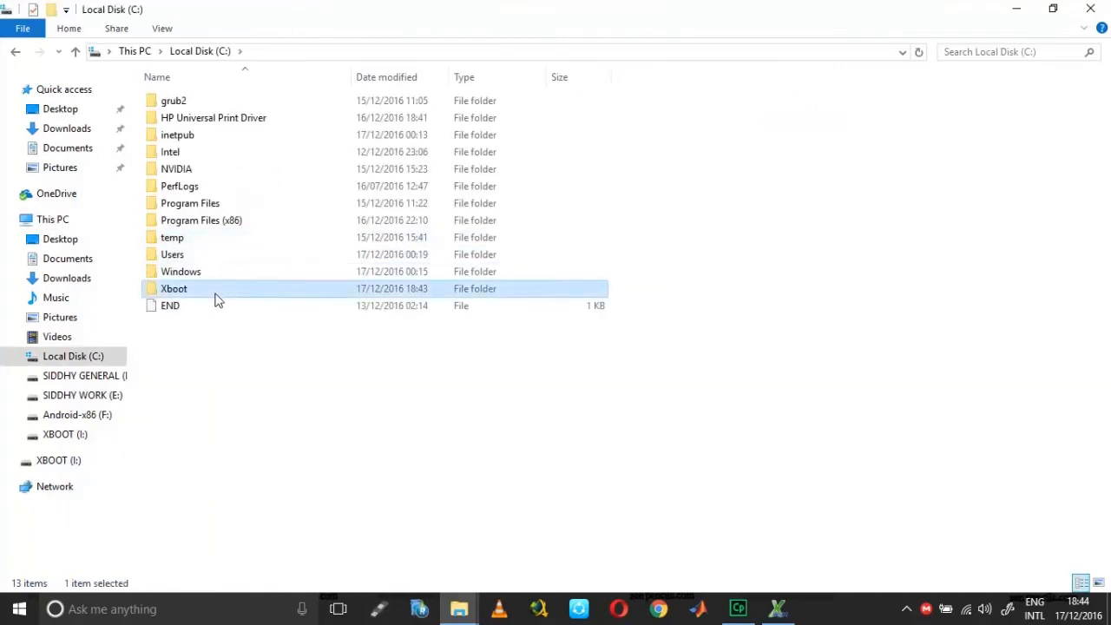
double_click(174, 288)
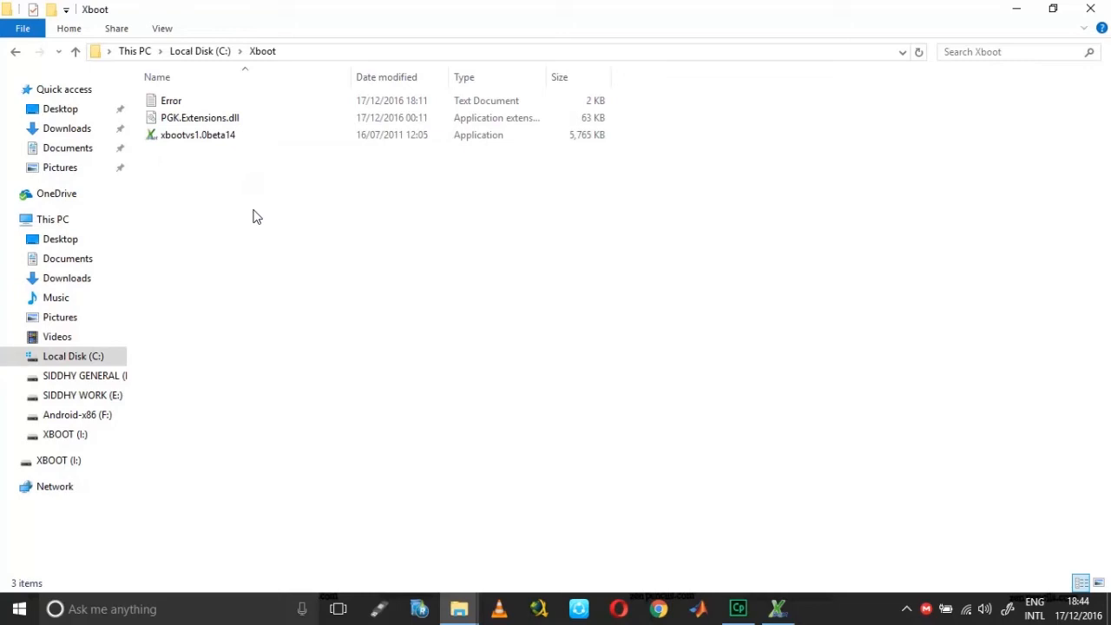
mouse_move(970, 7)
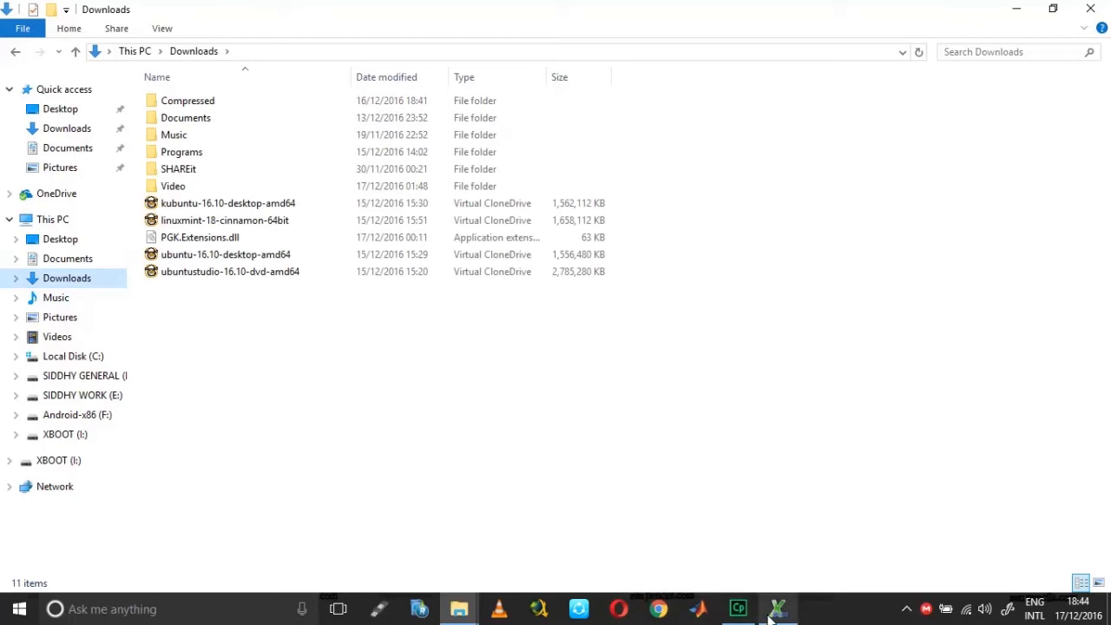
Hand linuxmint-18-cinnamon-64bit.iso from Downloads to XBoot for its ISO type prompt.
left_click(778, 608)
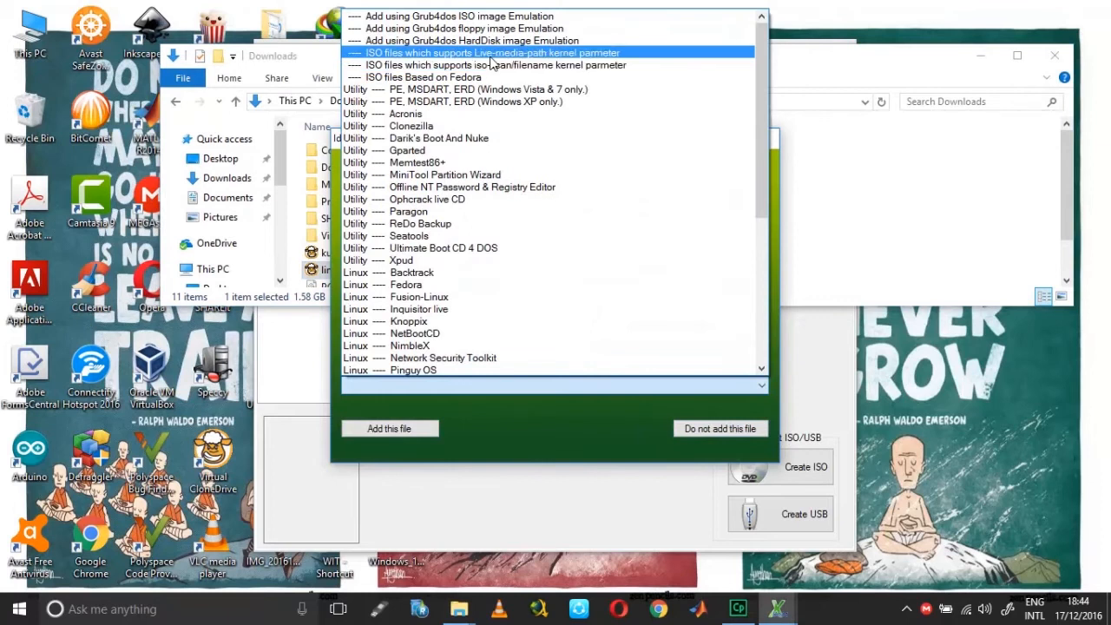
Add Linux Mint to the list as an iso-scan/filename ISO.
left_click(491, 66)
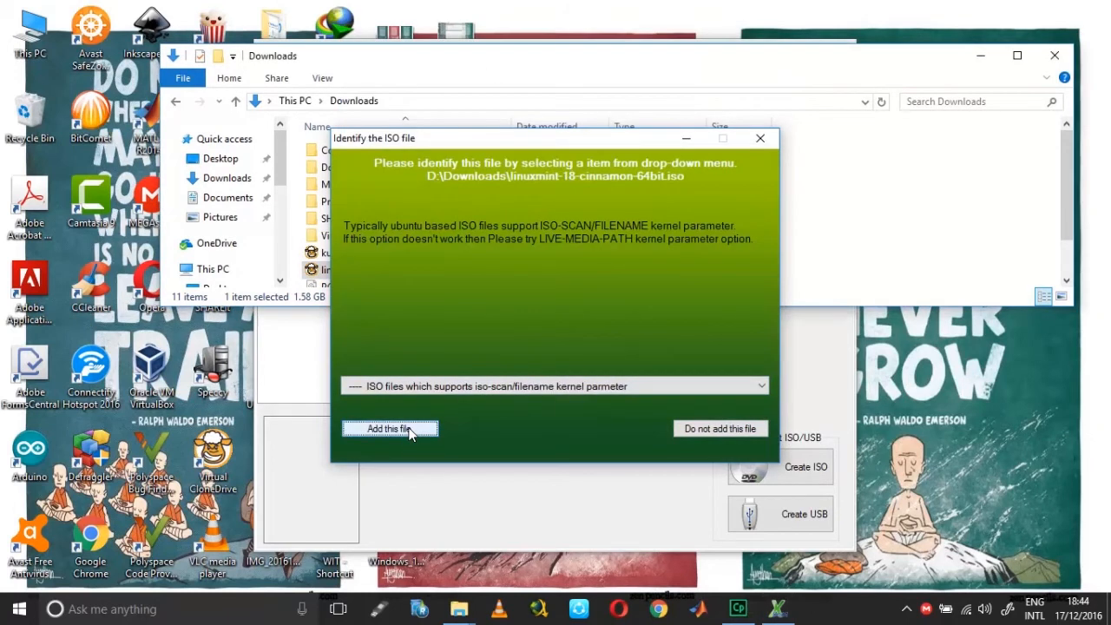
left_click(389, 429)
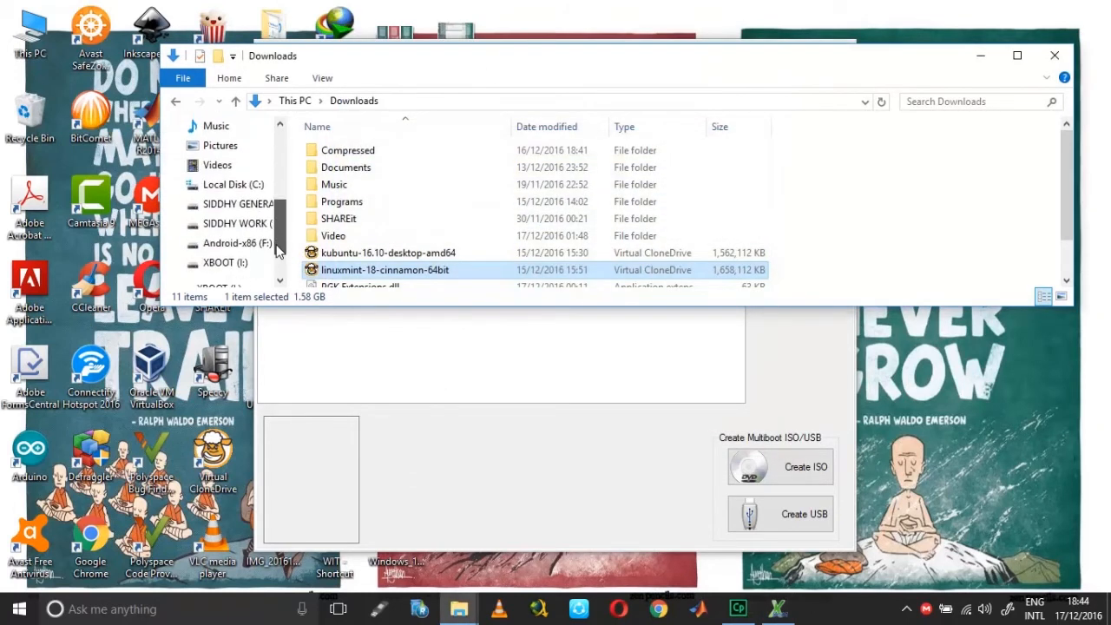
Add the Android x86 ISO from D:\SOFTWARE\Android on the SIDDHY GENERAL drive.
left_click(239, 203)
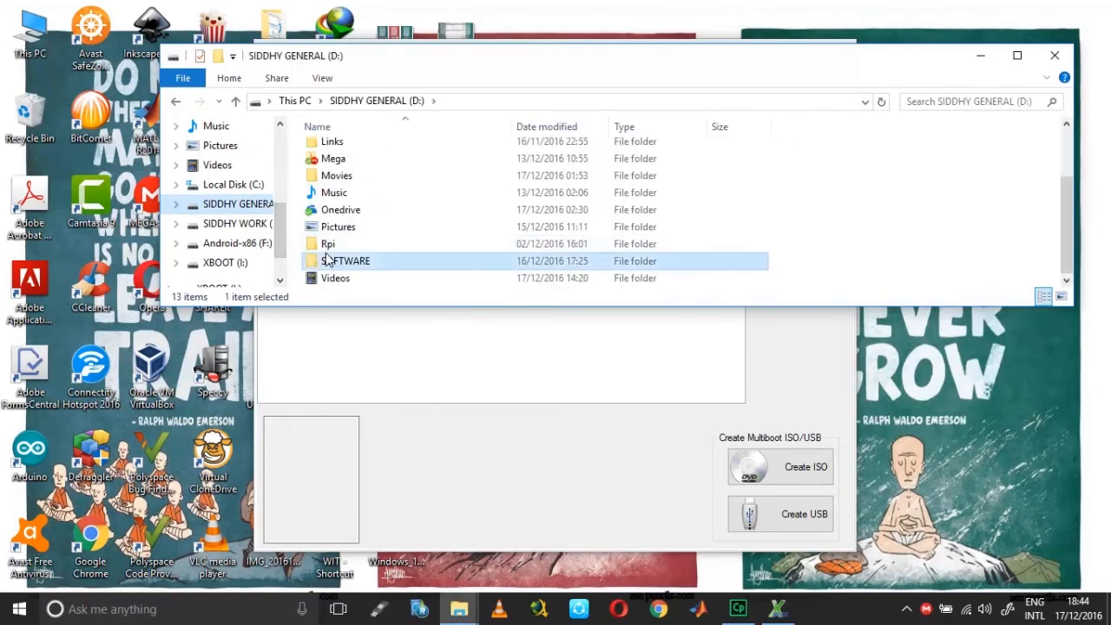
double_click(347, 260)
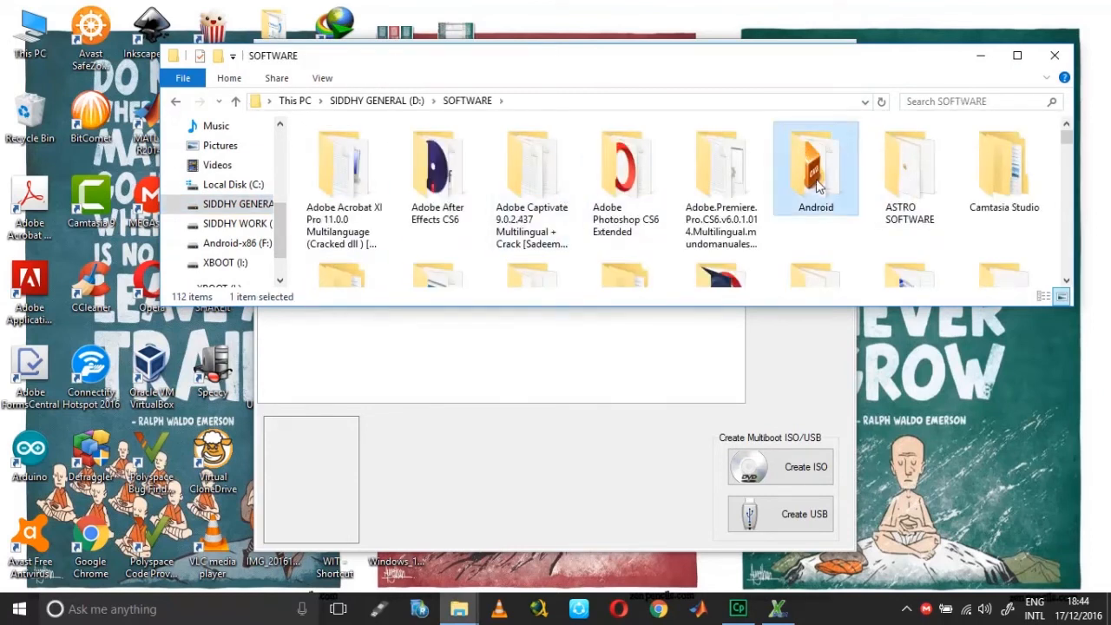
double_click(816, 165)
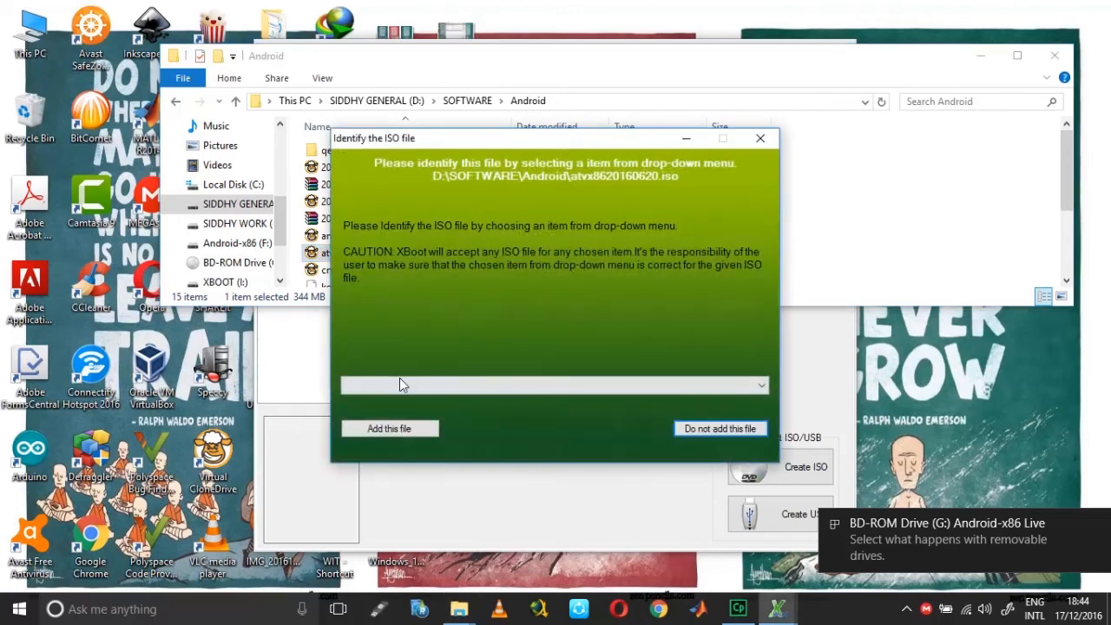
left_click(554, 386)
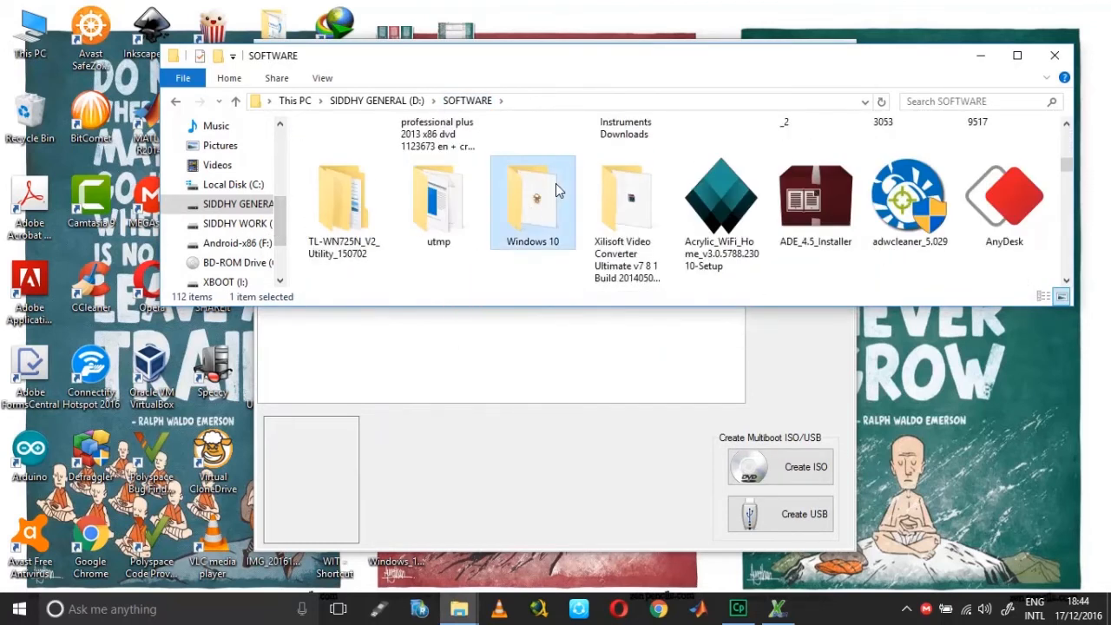
Add the Windows 10 ISO under the Utility category, bringing the list to 5.87 GB.
double_click(531, 192)
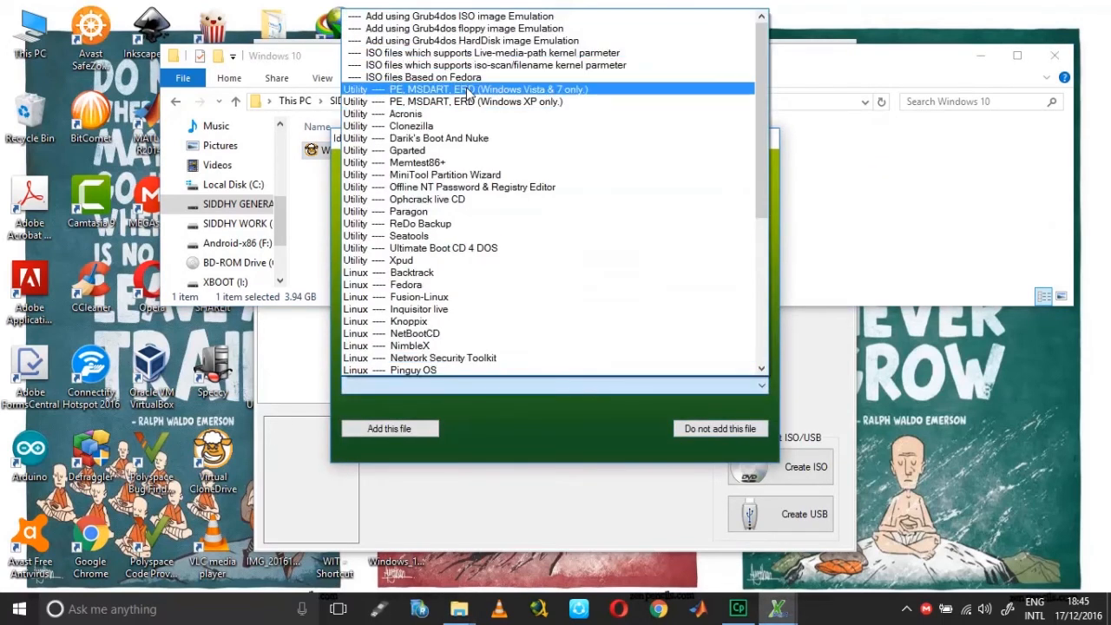
left_click(720, 427)
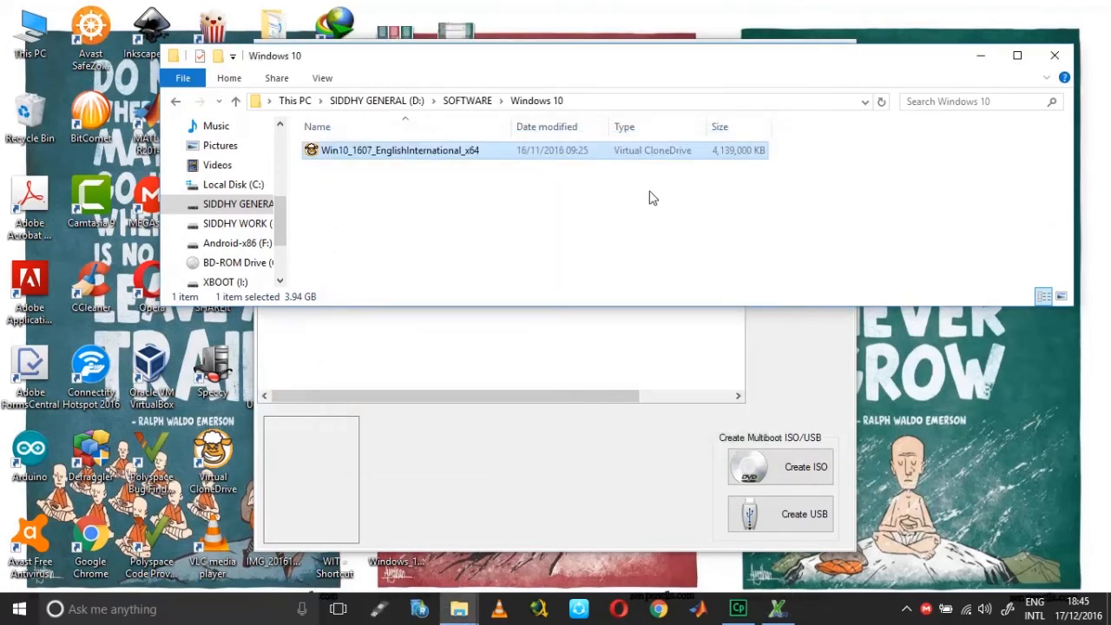
left_click(774, 607)
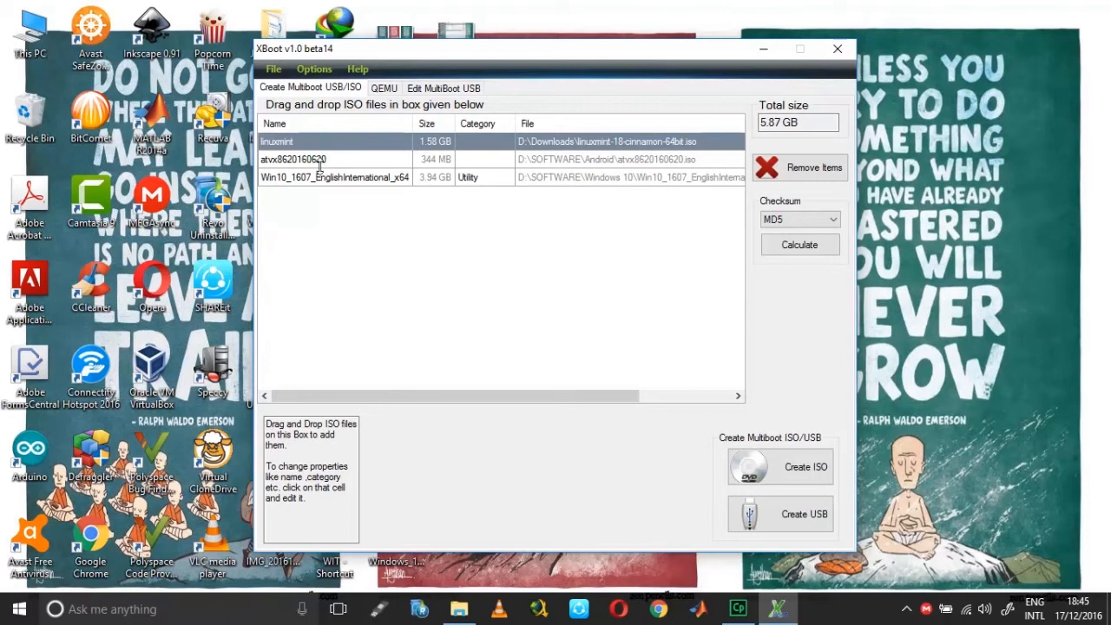
mouse_move(398, 172)
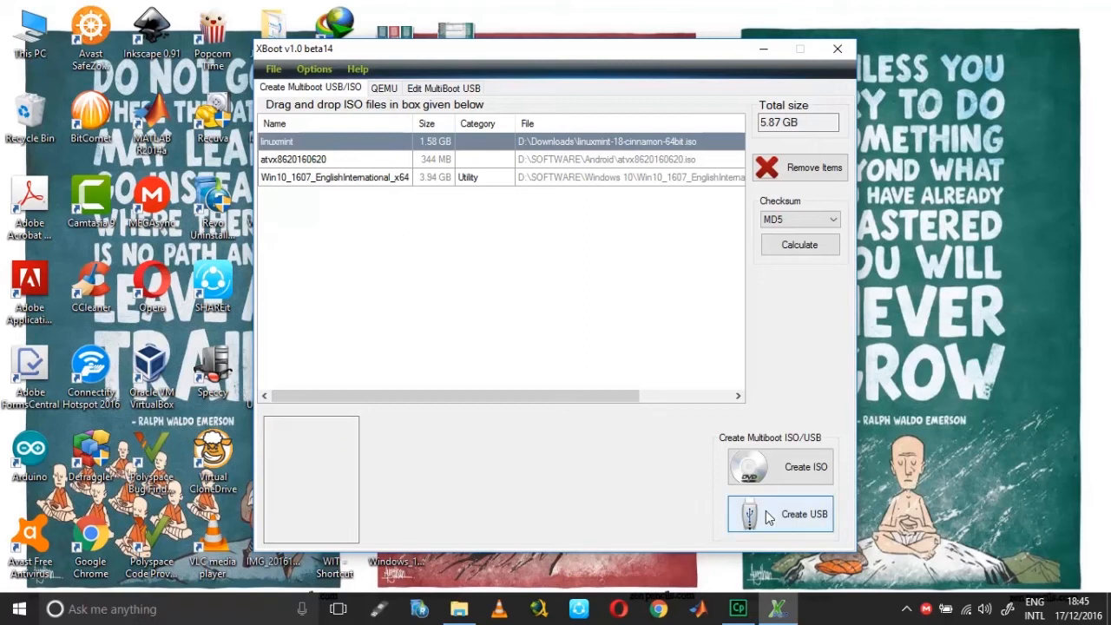
Start Create USB to bring up the Select USB Drive dialog.
left_click(778, 514)
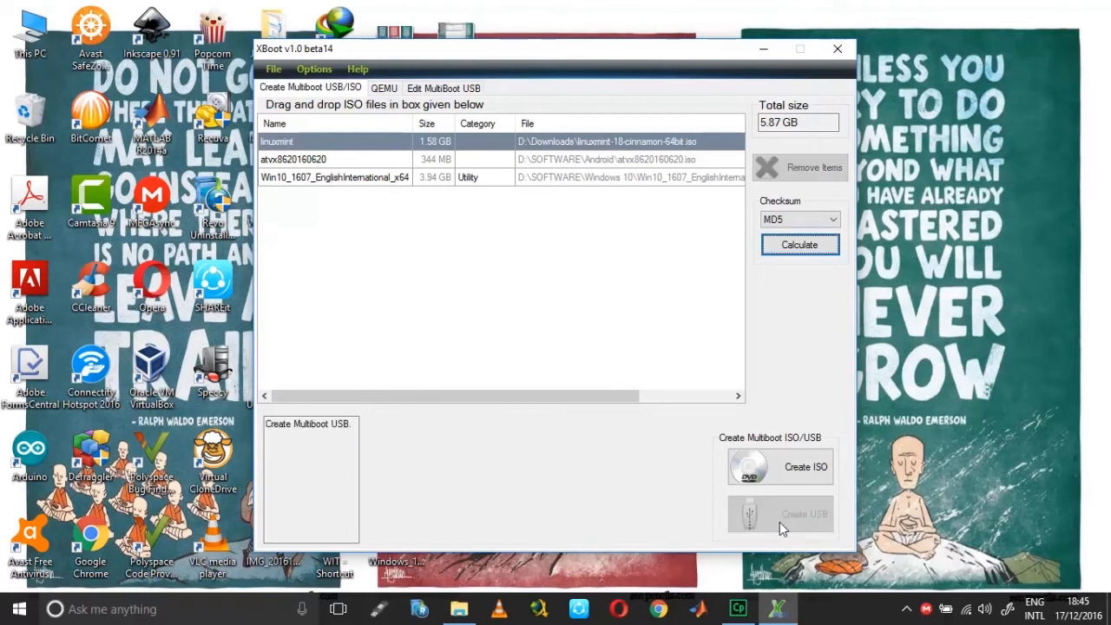
left_click(779, 515)
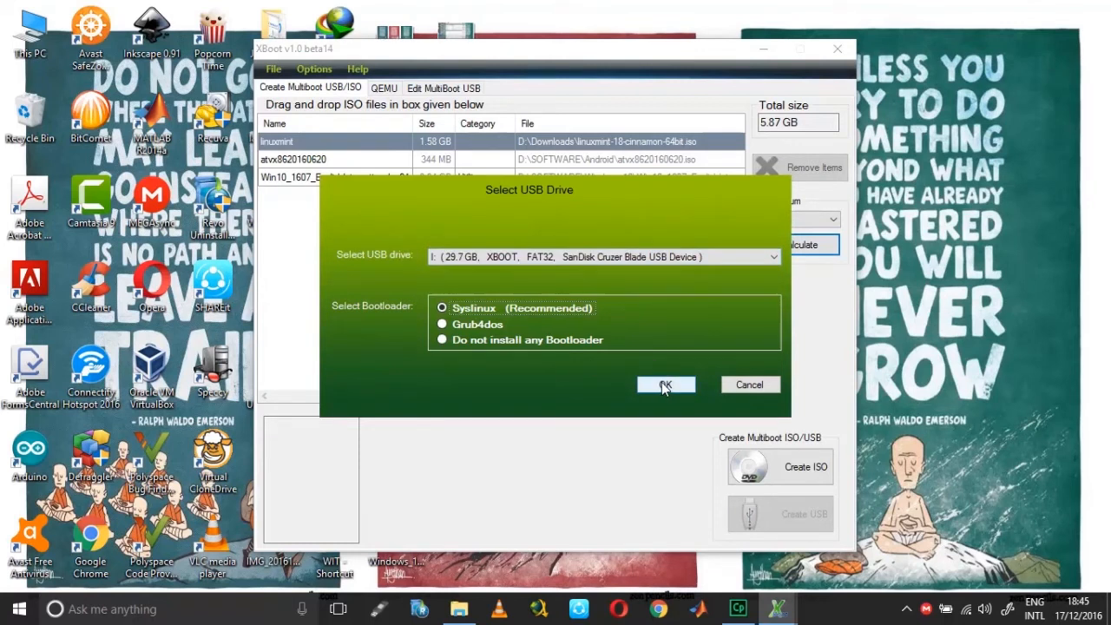
Confirm drive I: with the Syslinux bootloader so XBoot begins copying the ISOs.
left_click(667, 385)
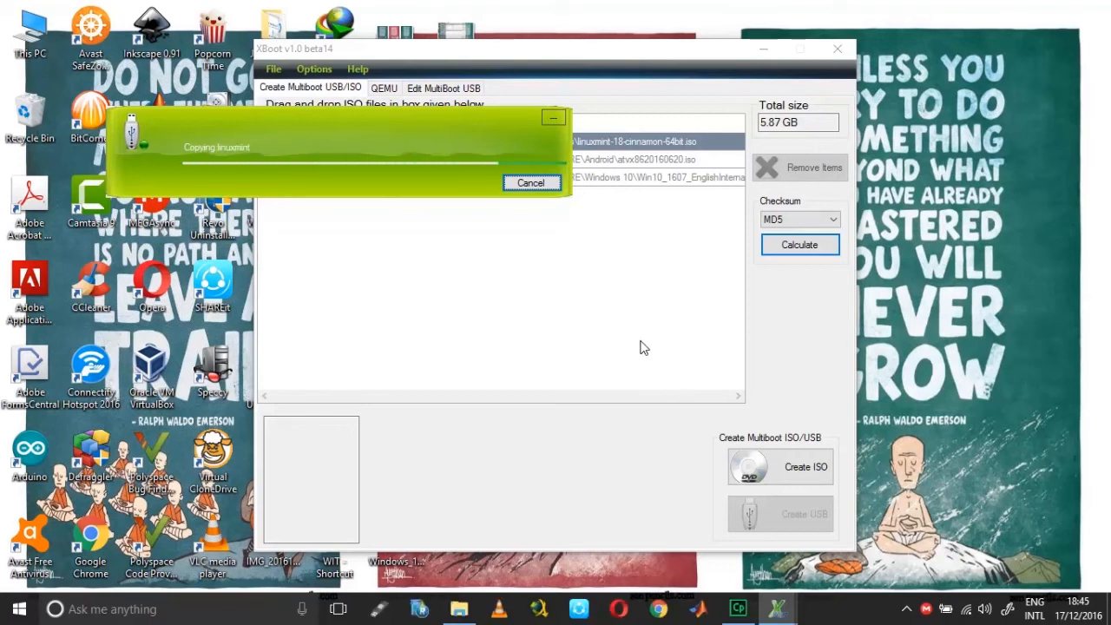
mouse_move(462, 256)
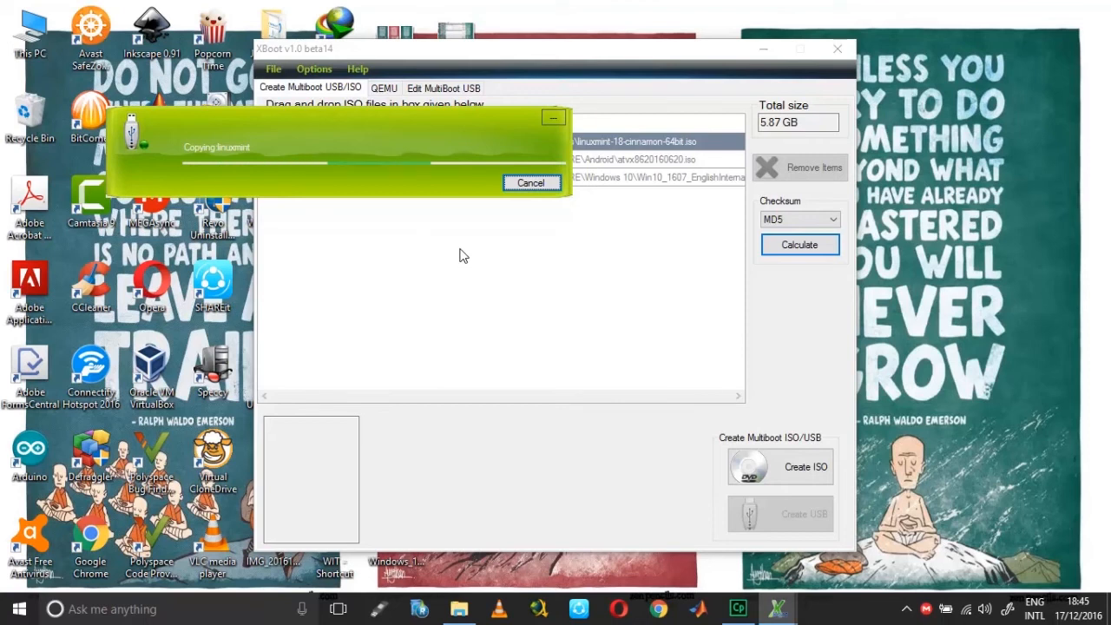
mouse_move(462, 250)
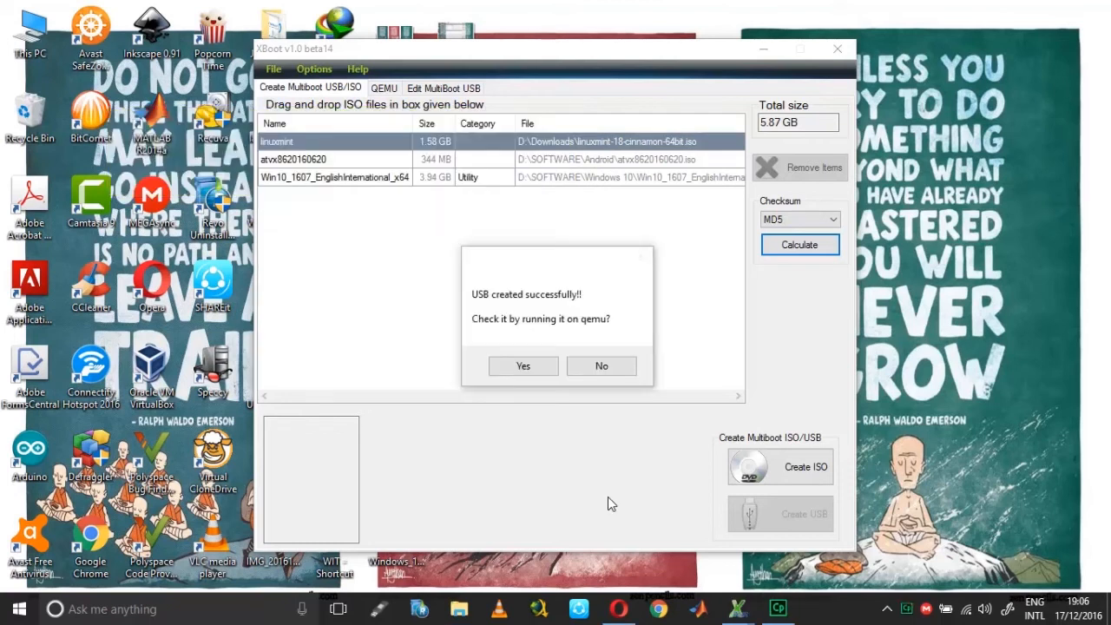
mouse_move(651, 285)
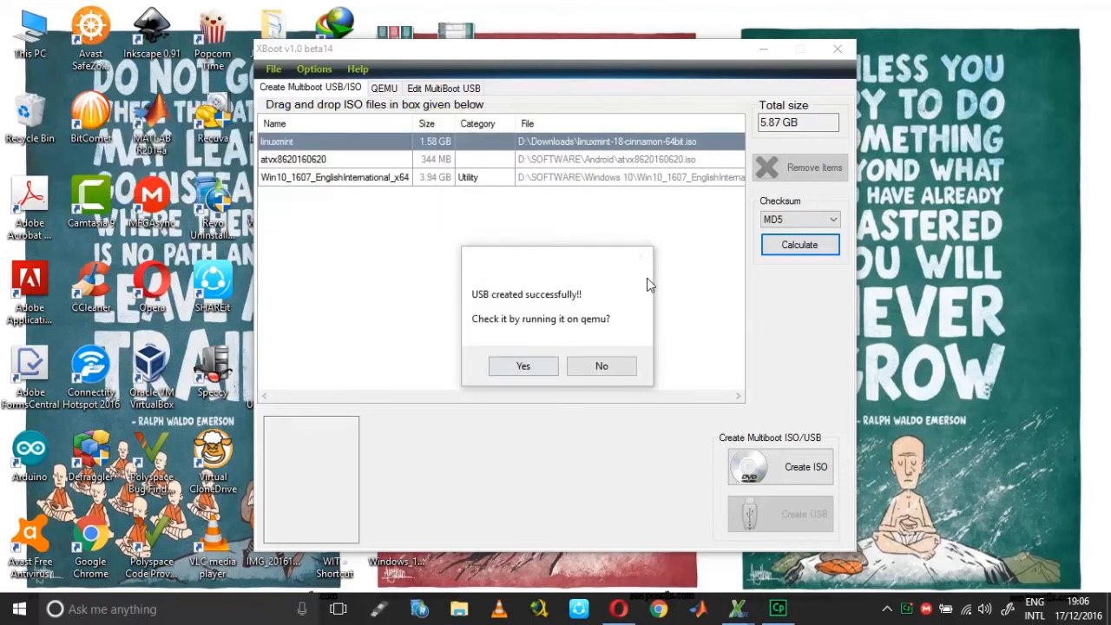
mouse_move(582, 467)
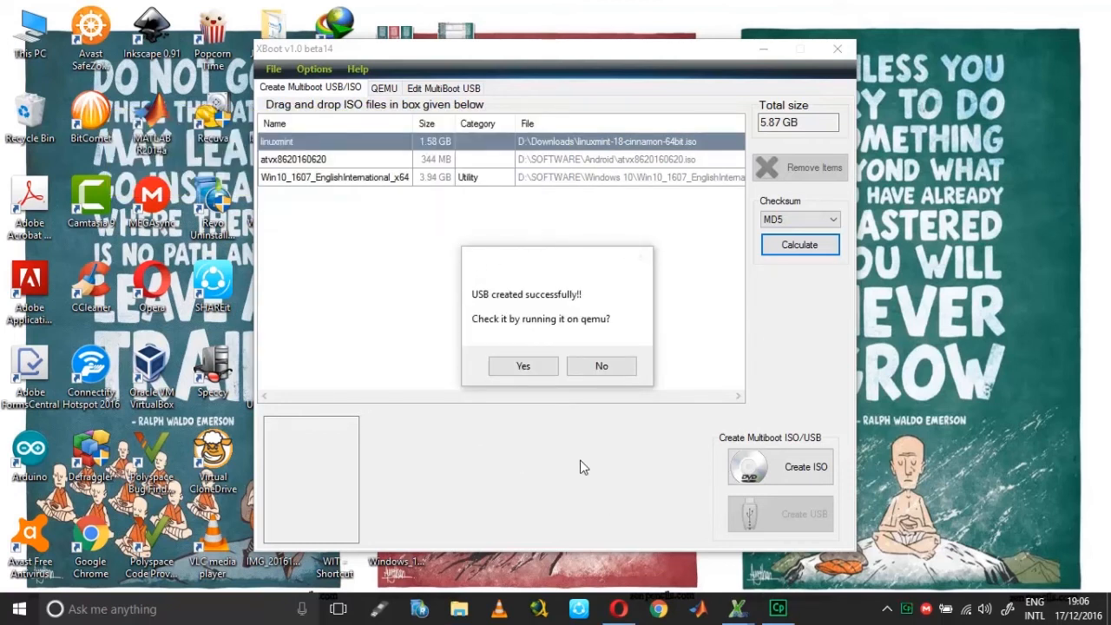
mouse_move(529, 321)
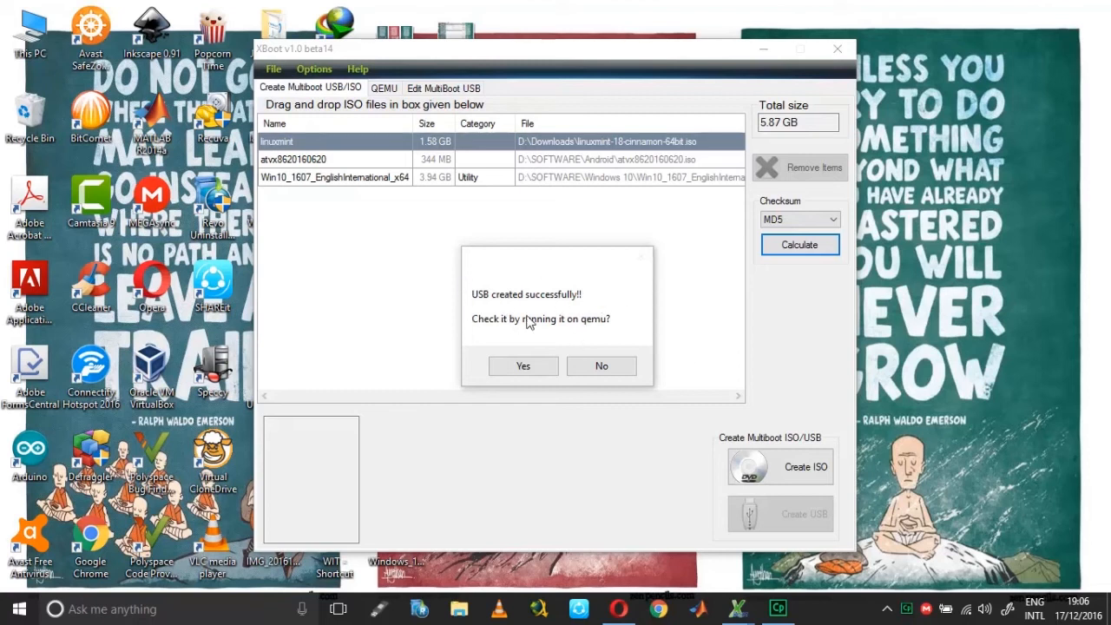
mouse_move(566, 337)
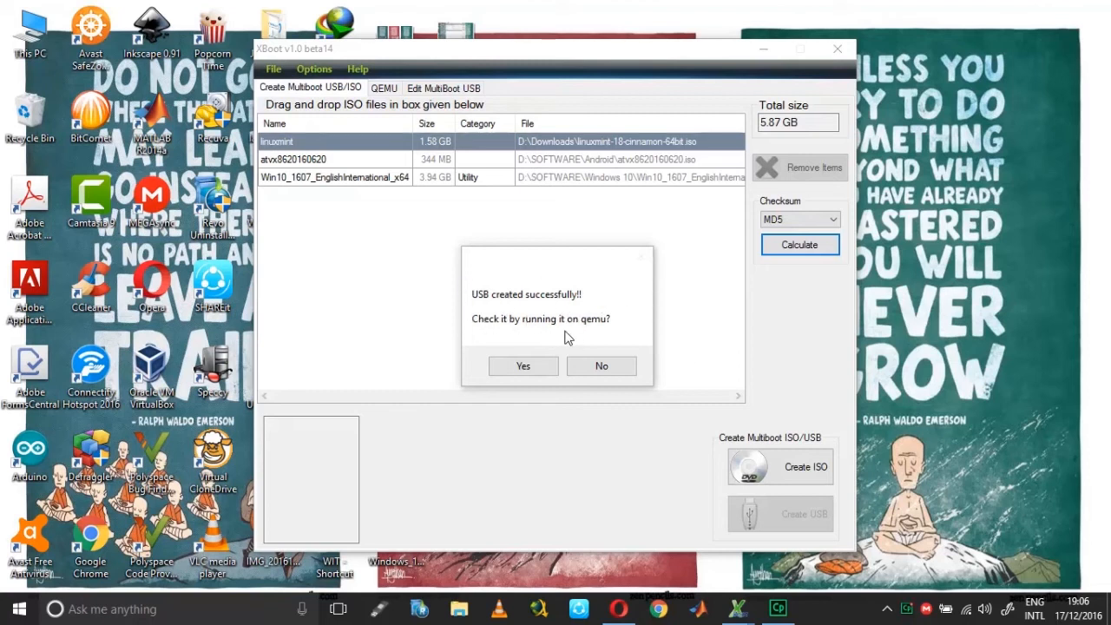
mouse_move(573, 330)
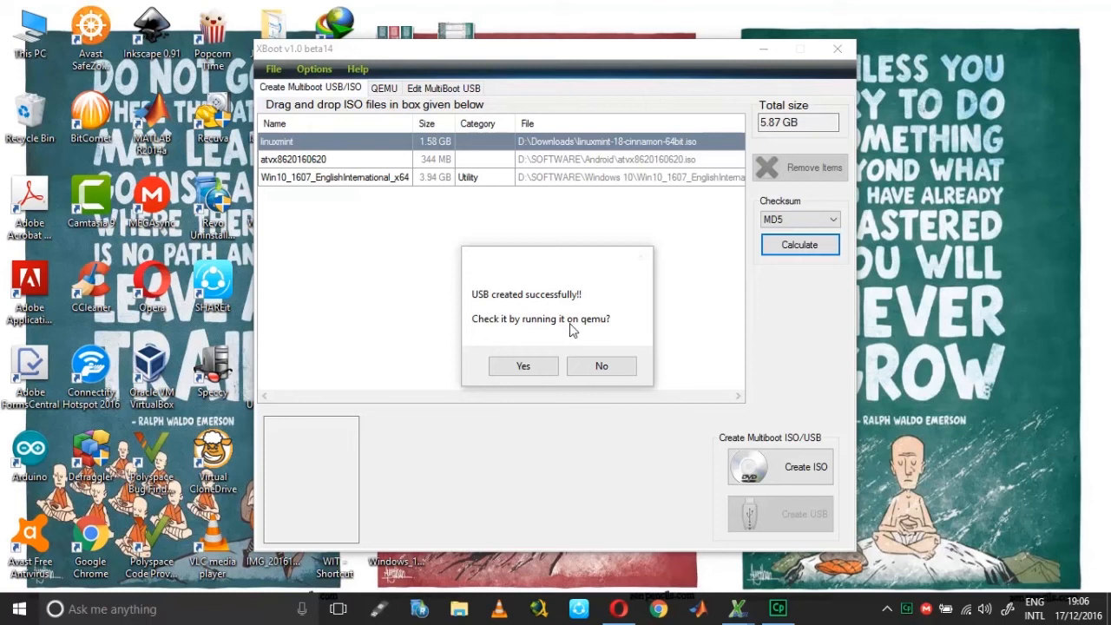
mouse_move(583, 196)
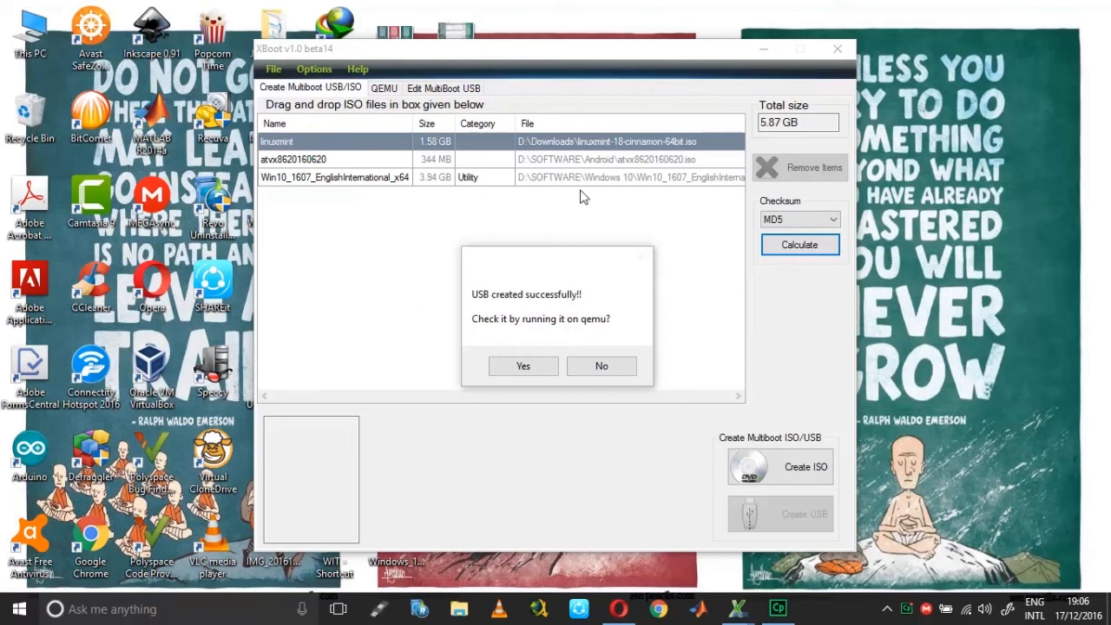
mouse_move(399, 266)
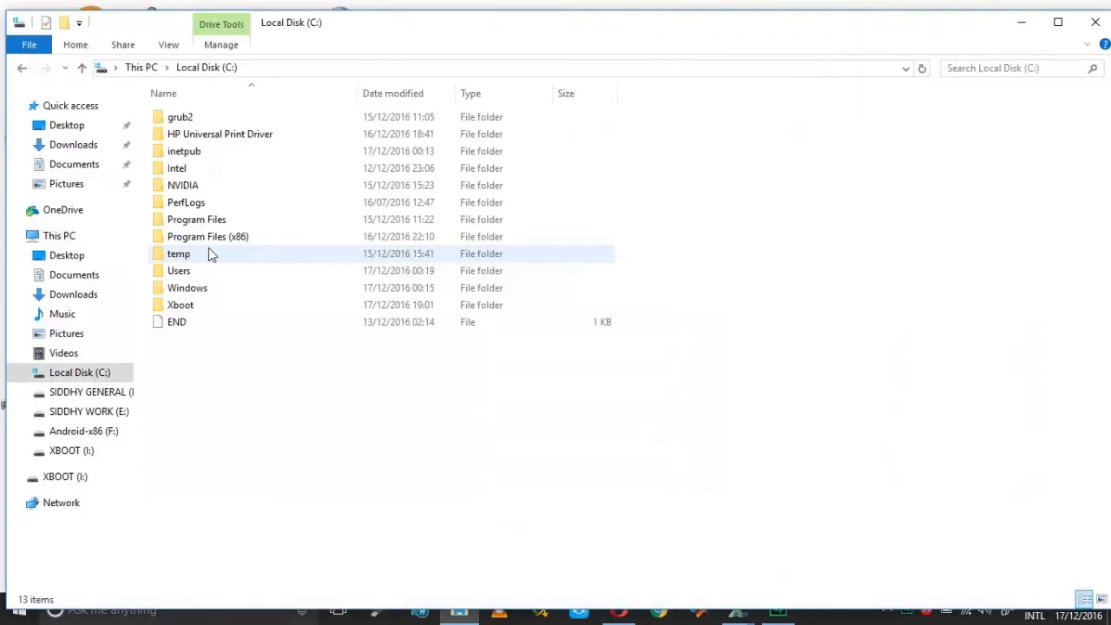
double_click(180, 305)
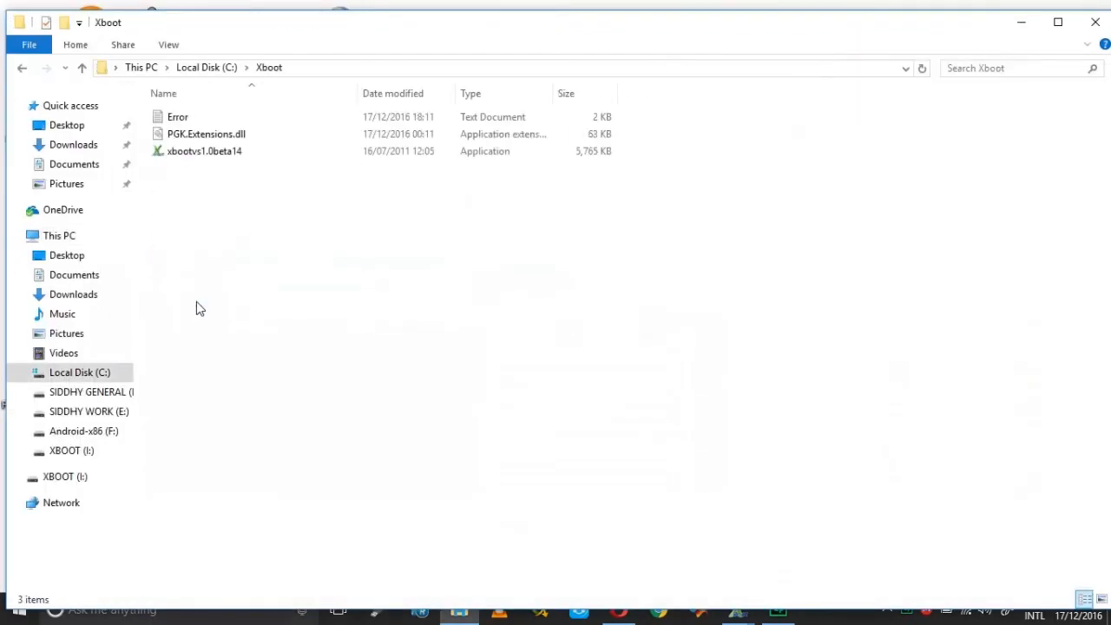
left_click(204, 134)
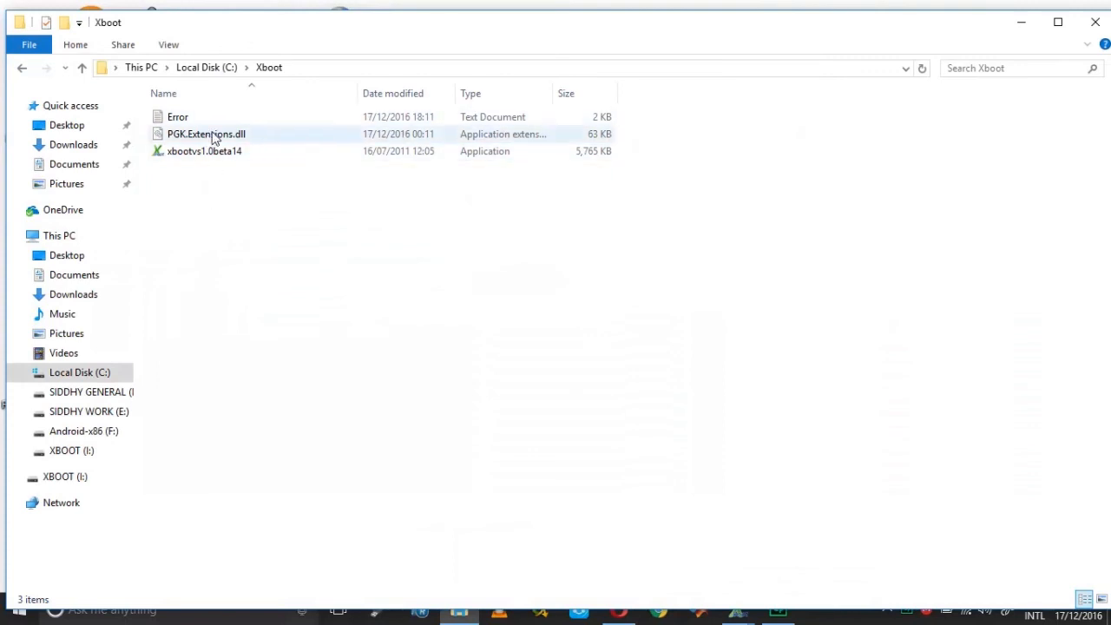
mouse_move(745, 226)
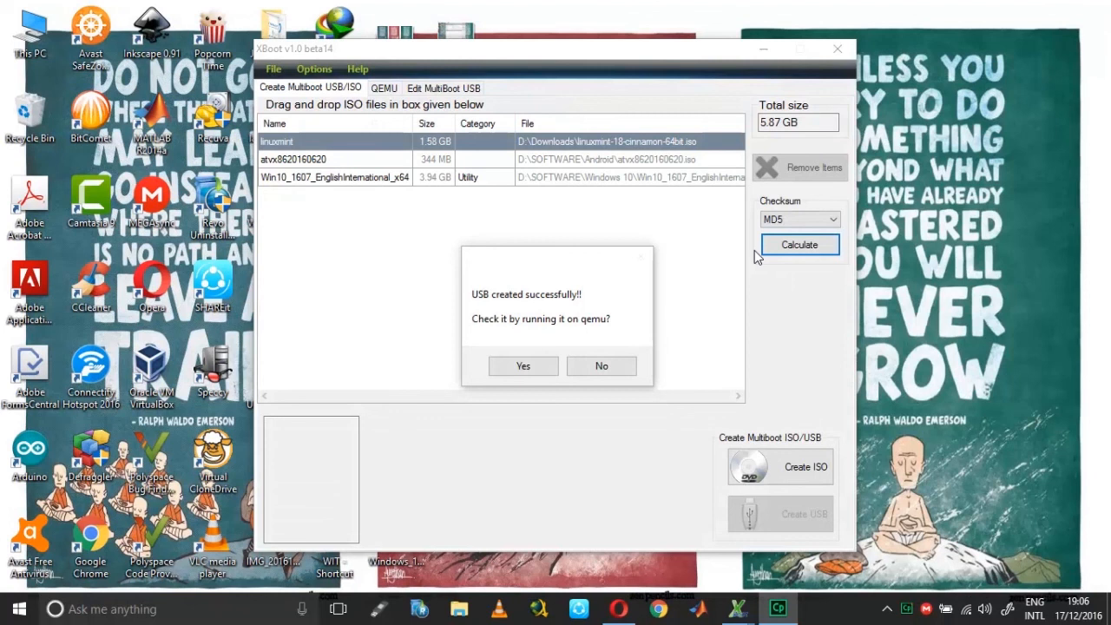
mouse_move(947, 316)
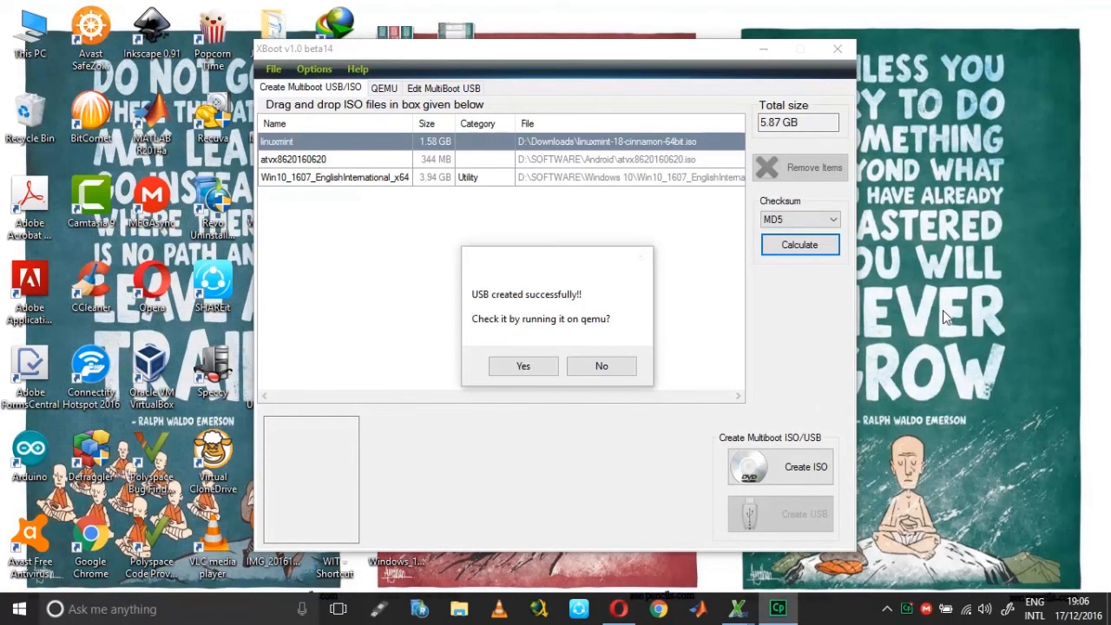